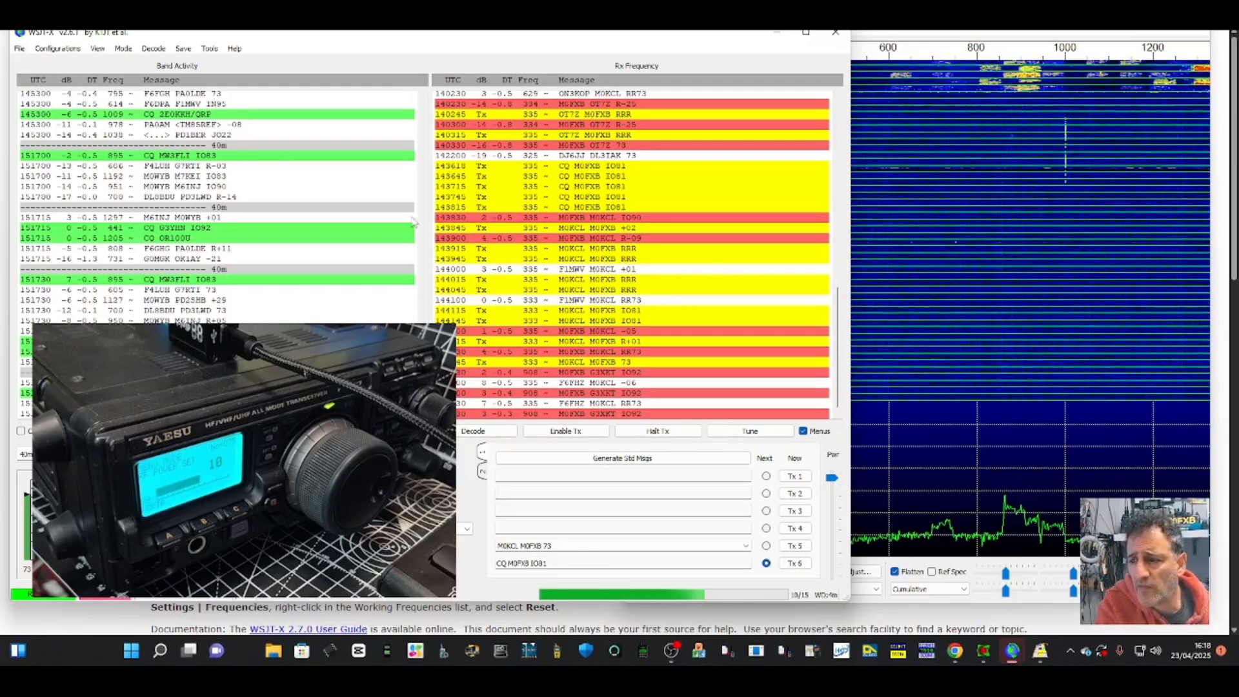
Open WSJT-X's File menu to reach the Settings entry.
left_click(566, 430)
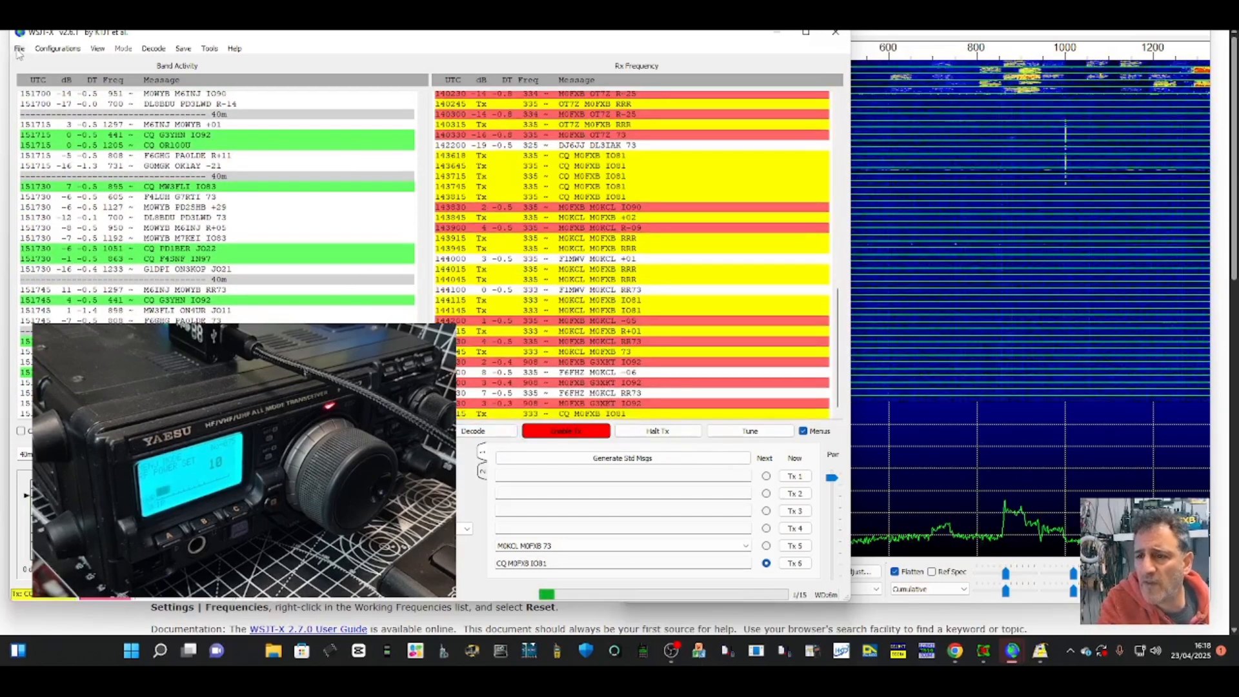
left_click(18, 49)
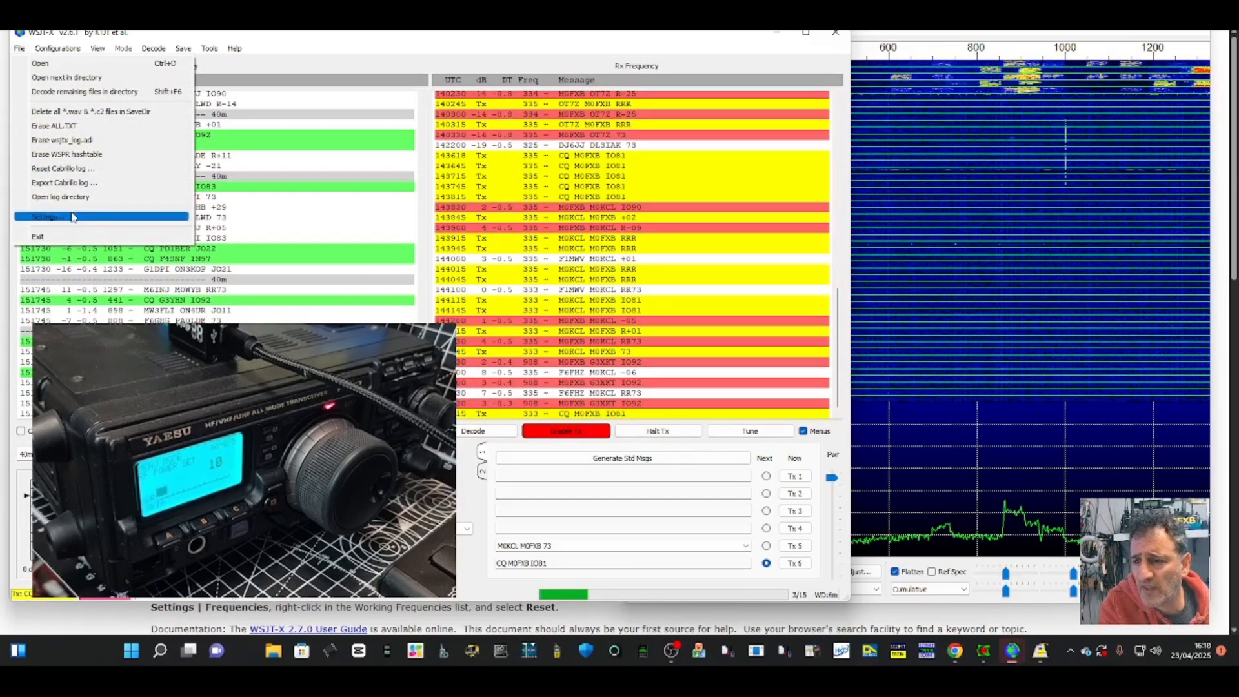
Open settings and confirm the CP210x USB to UART Bridge on COM2 is working properly.
left_click(44, 216)
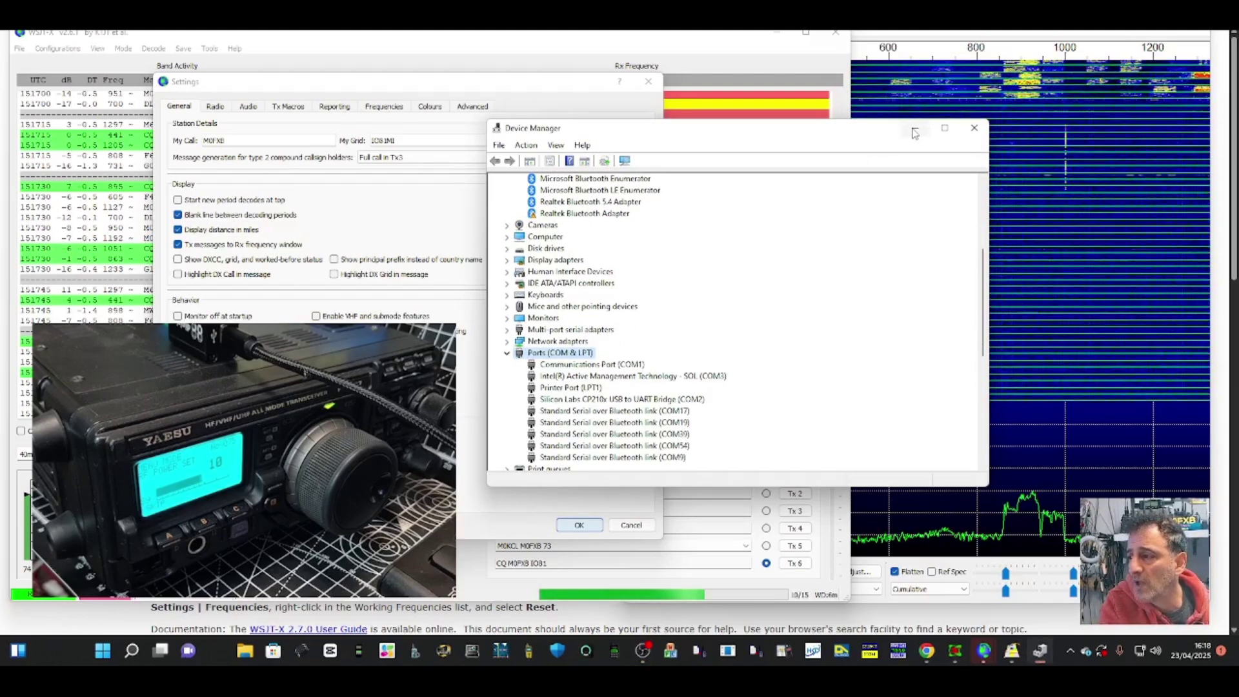
right_click(596, 399)
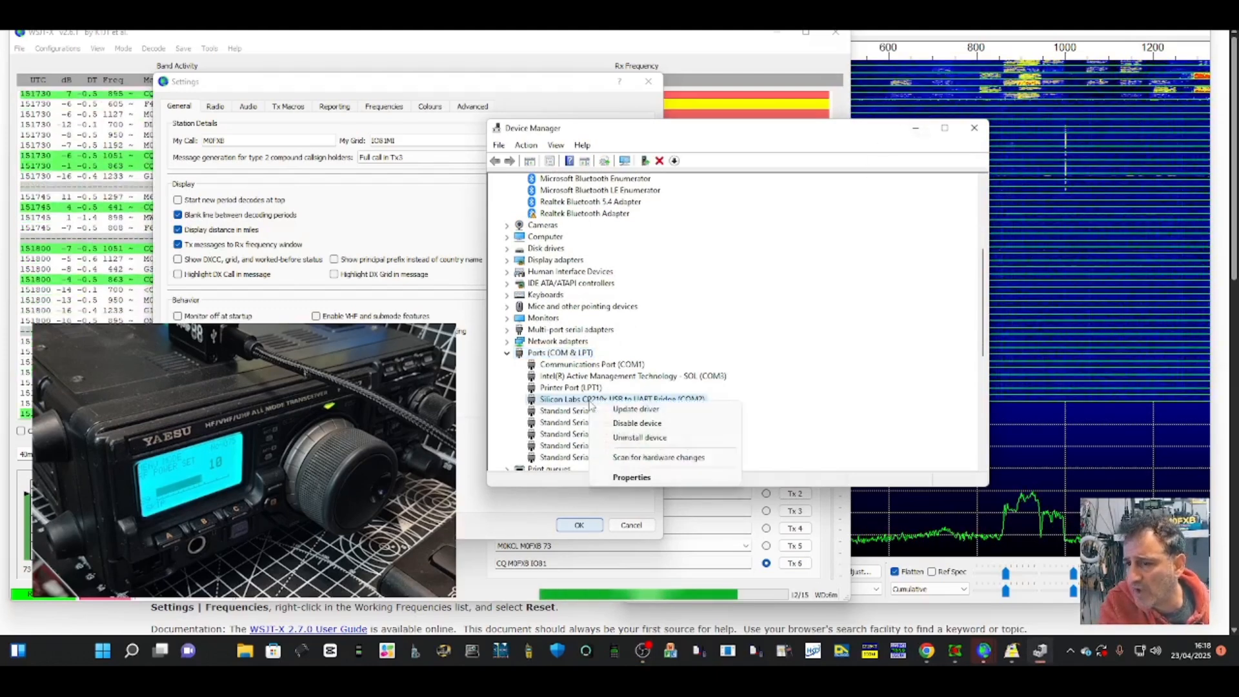
left_click(631, 477)
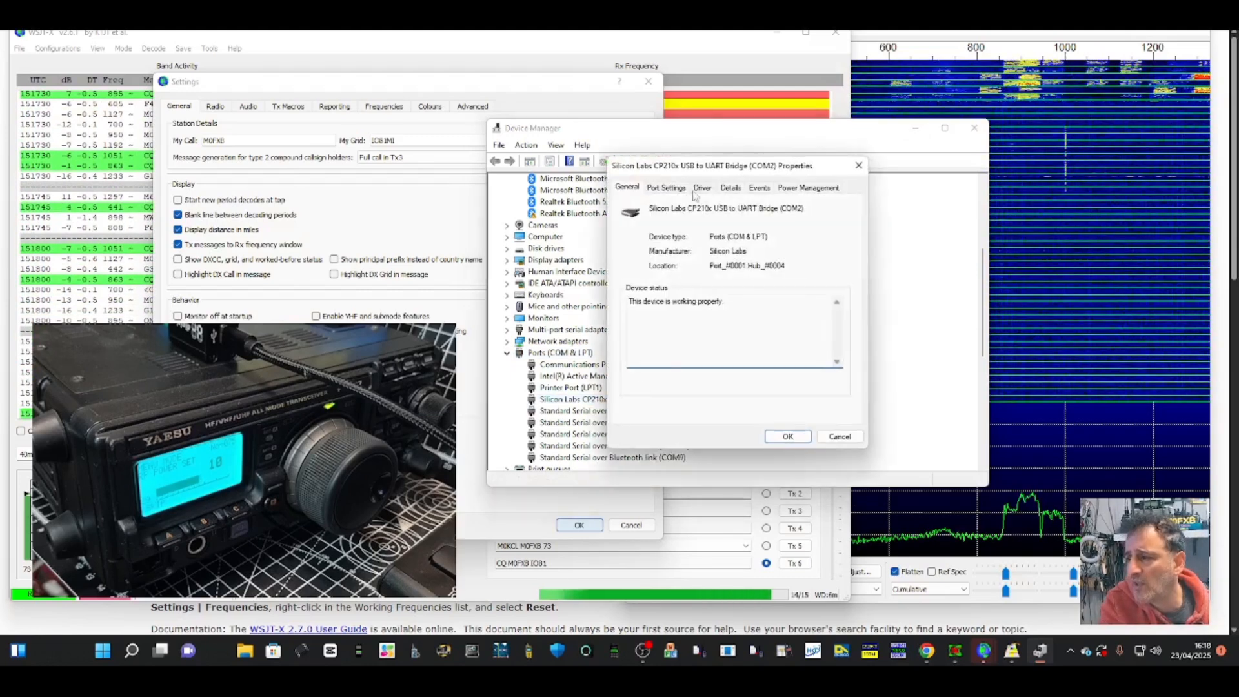
left_click(667, 187)
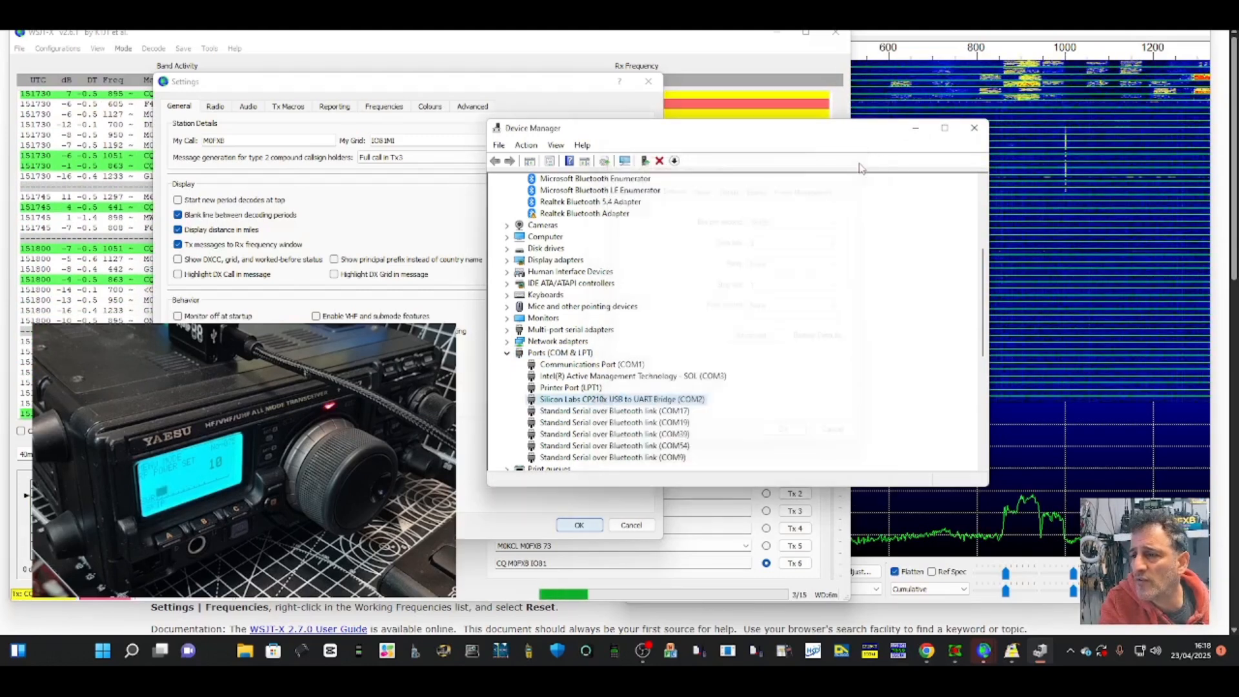
Select Yaesu FT-897D as the rig on the Radio tab and save with OK.
left_click(974, 128)
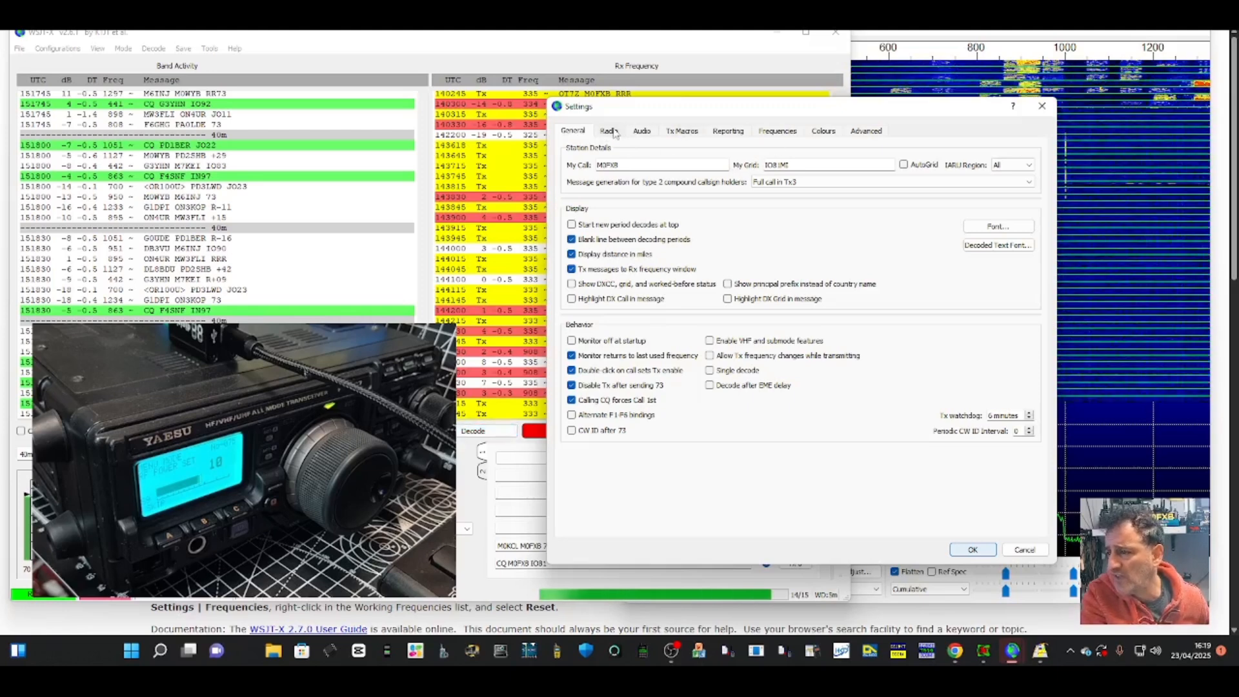
left_click(608, 131)
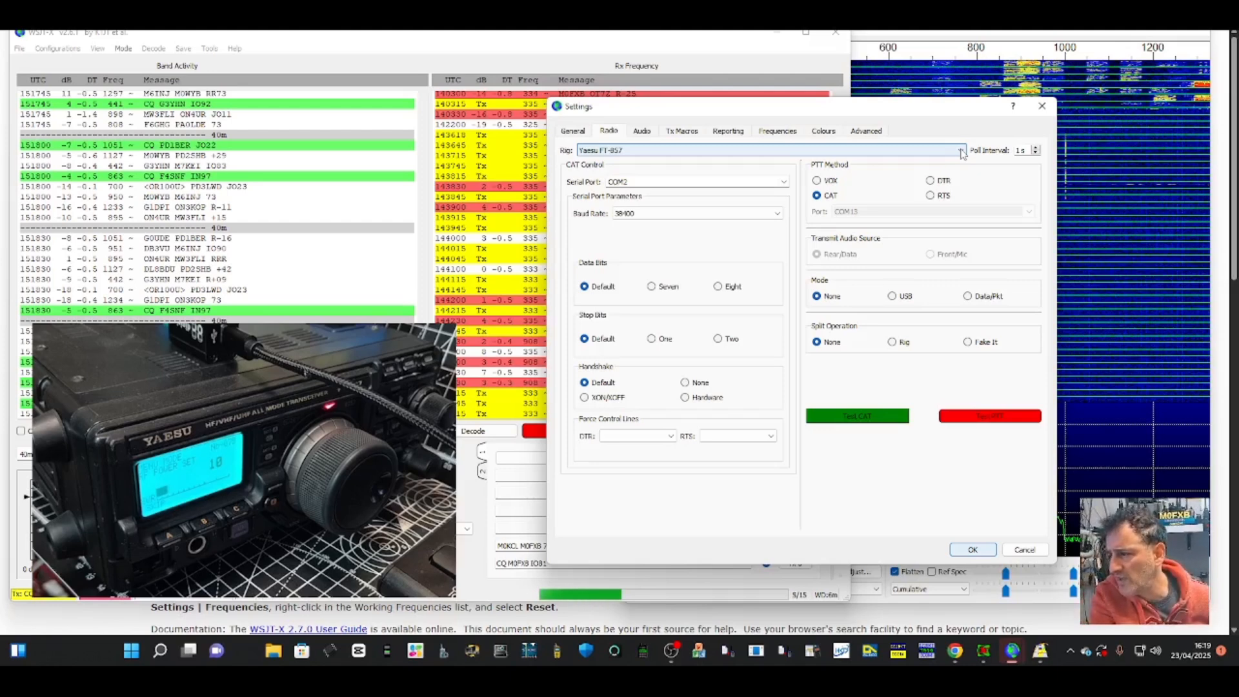
left_click(959, 151)
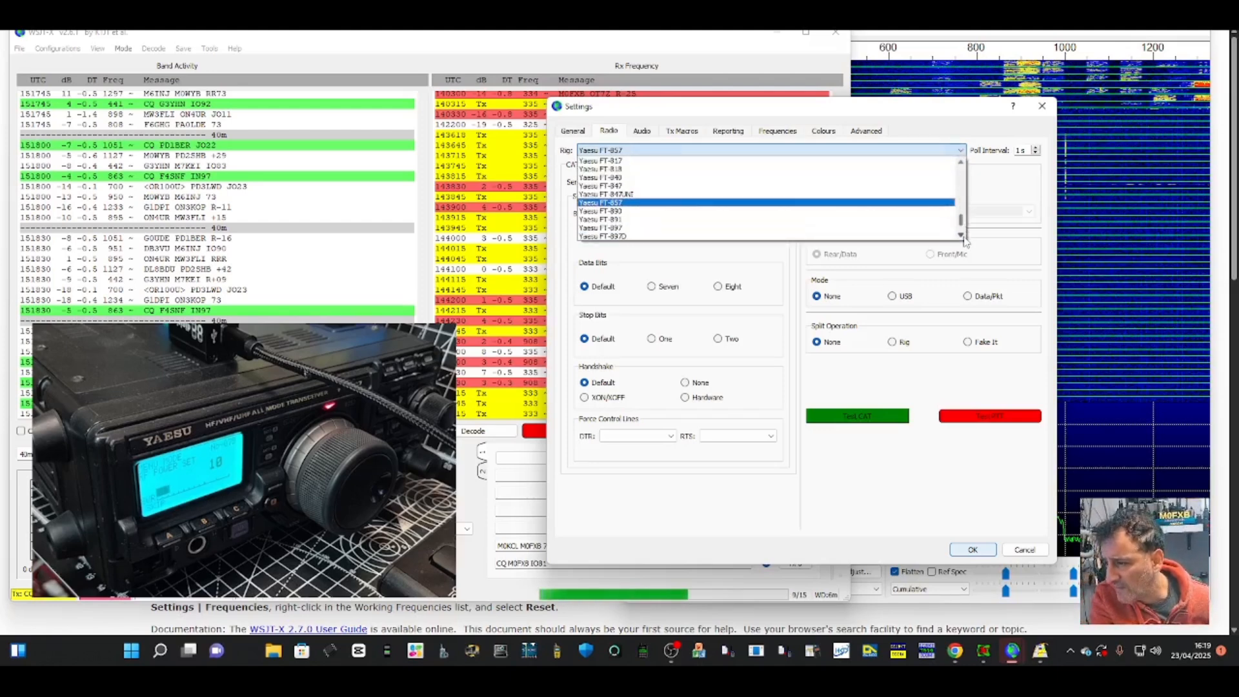
left_click(602, 236)
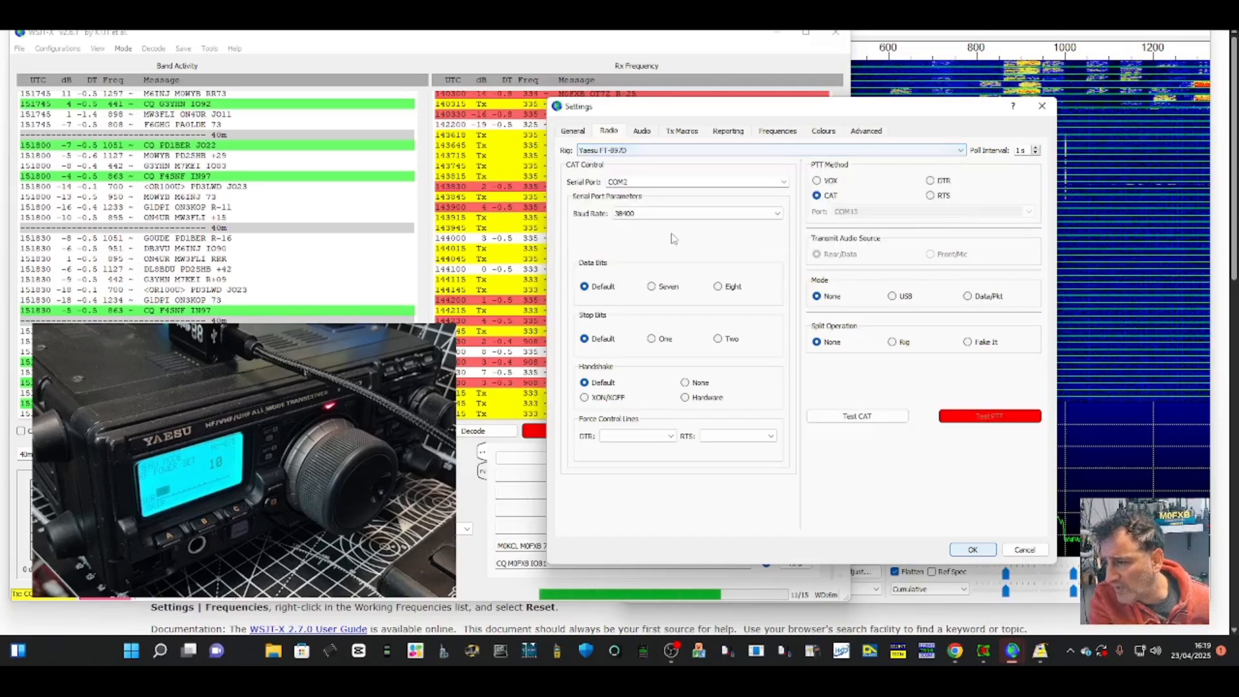
mouse_move(987, 511)
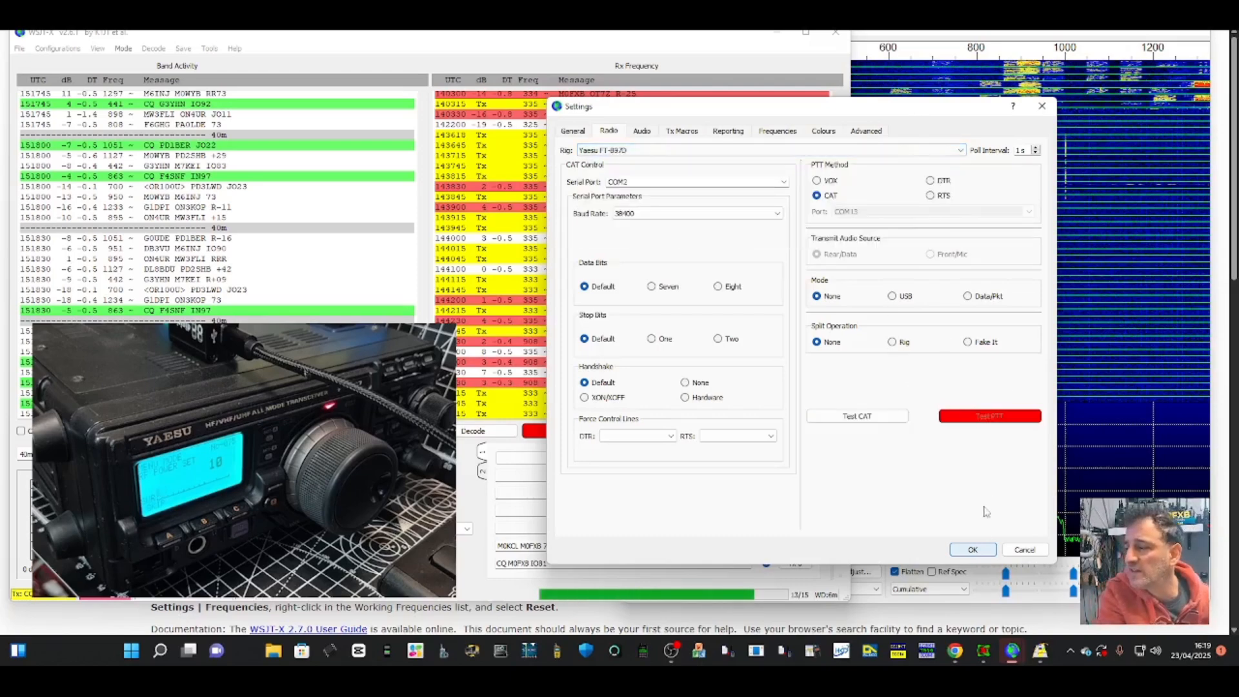
left_click(972, 549)
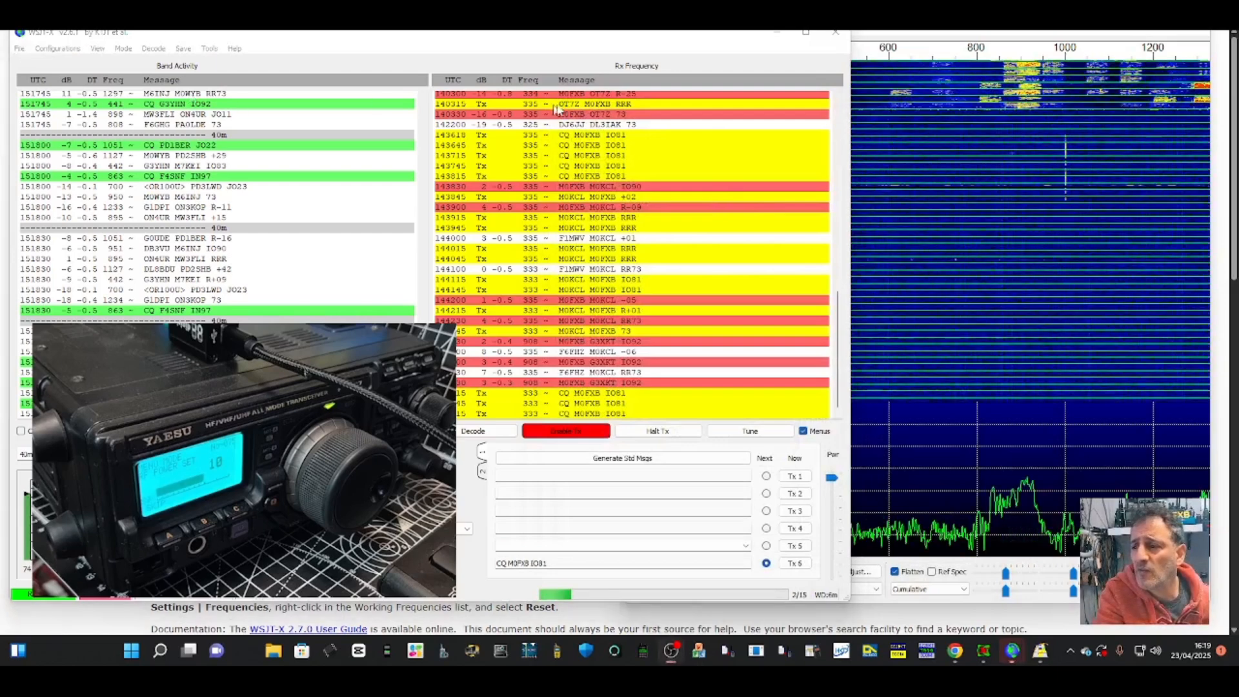
Reopen File > Settings to check the FT-897D on COM2 at 38400 baud.
left_click(18, 47)
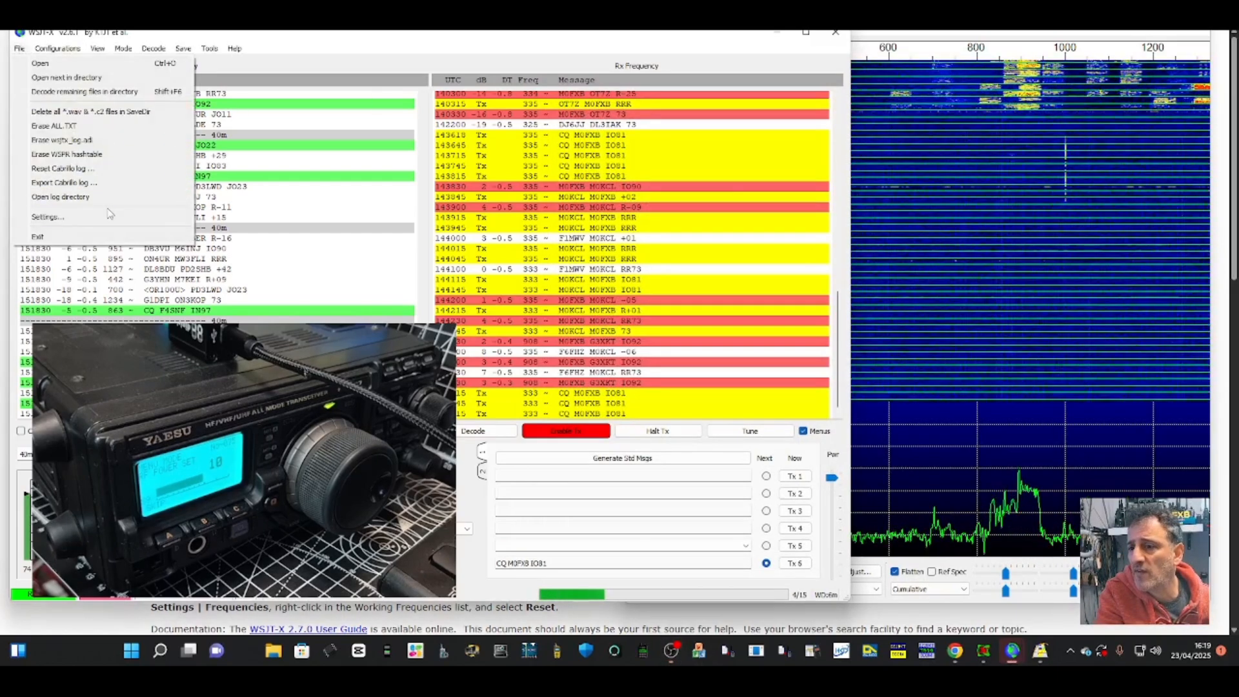
left_click(42, 216)
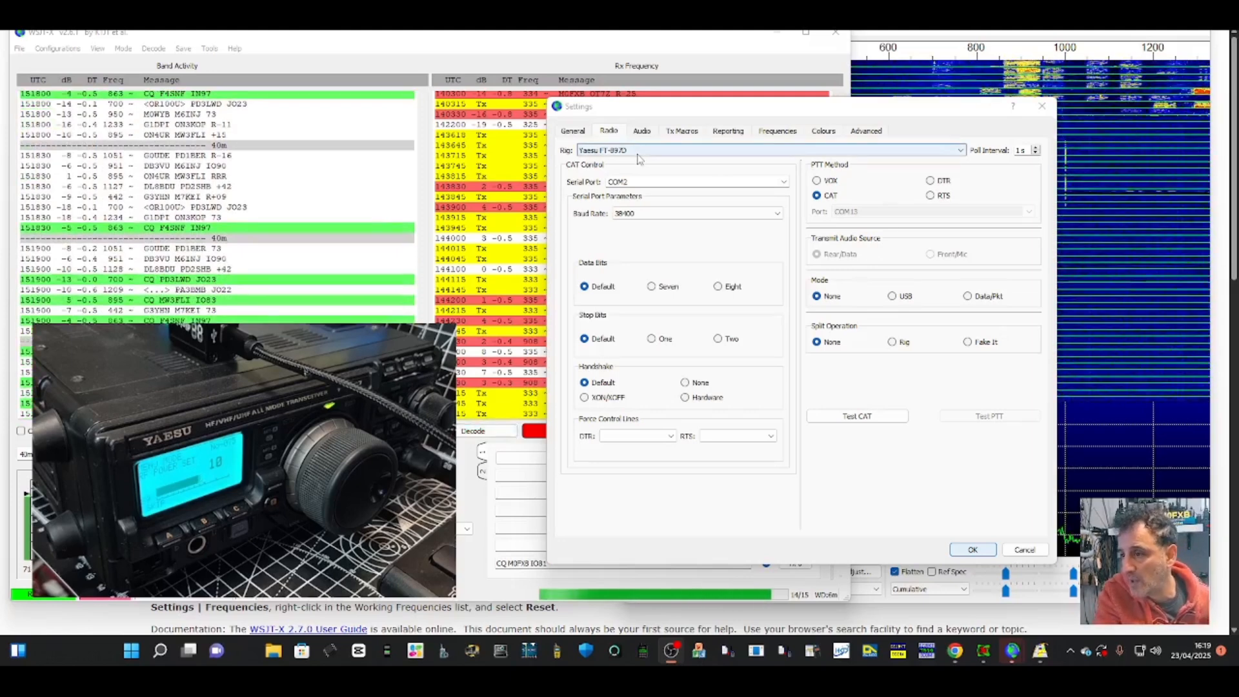
Show the Audio tab and its input device list with USB Audio Device selected.
left_click(641, 131)
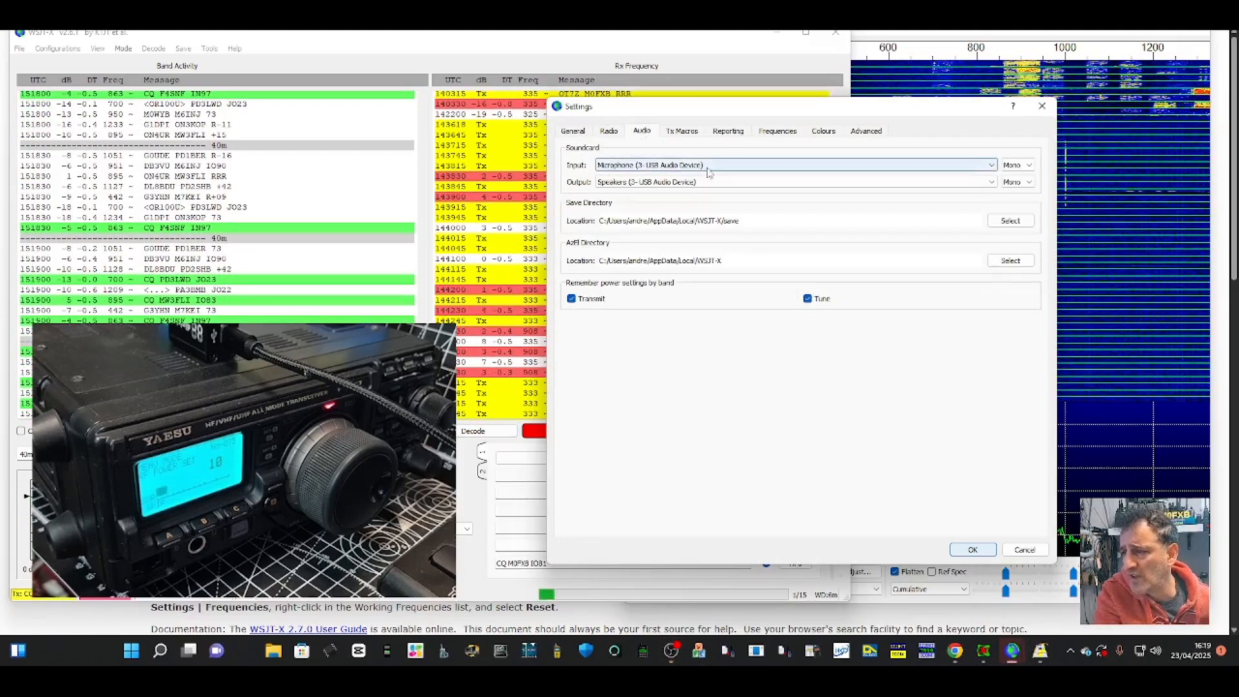
mouse_move(691, 175)
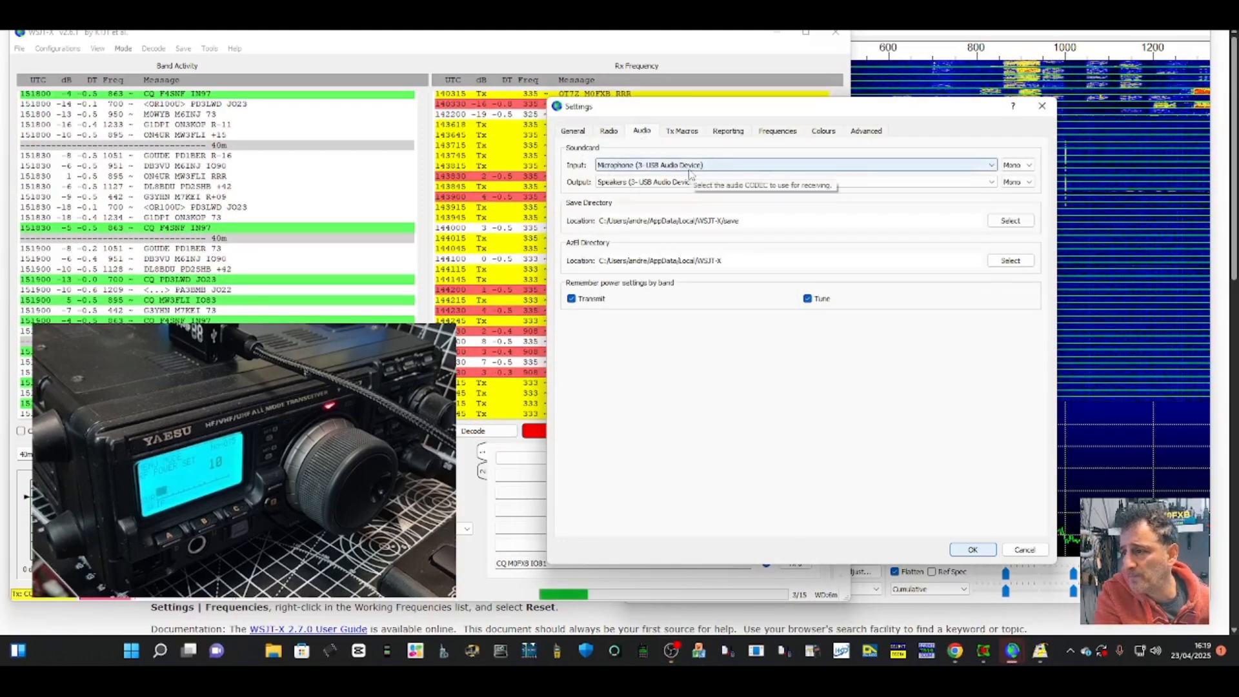
mouse_move(645, 182)
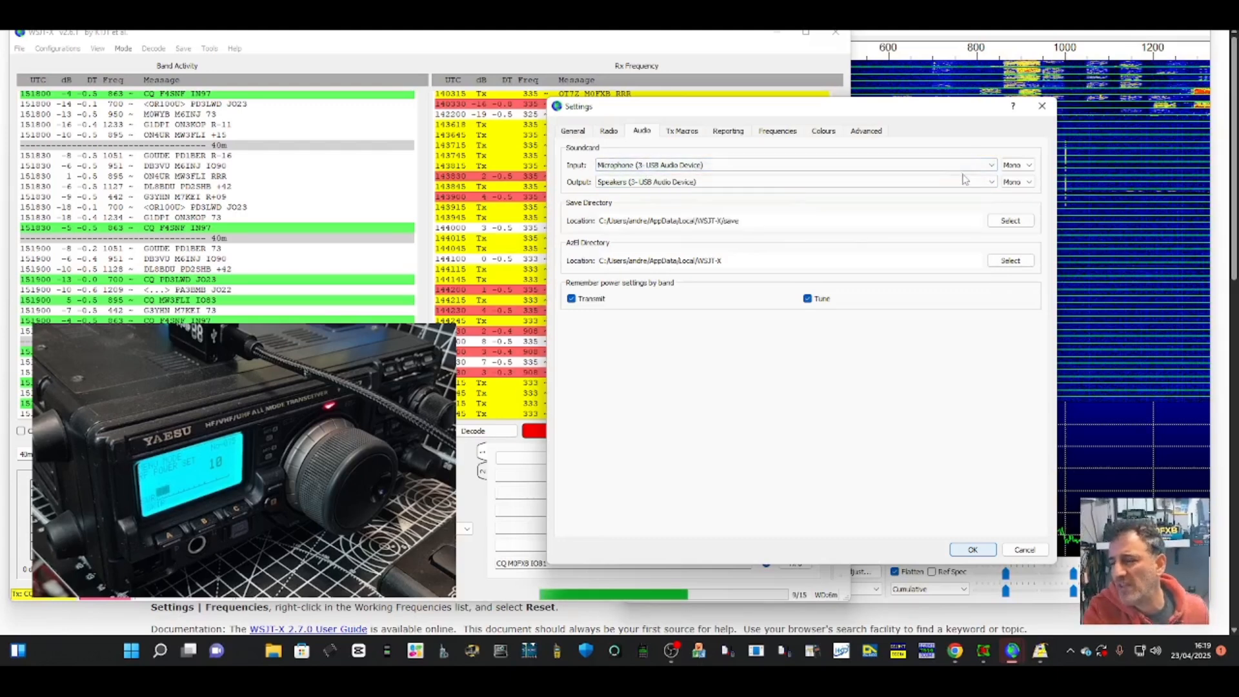
mouse_move(972, 166)
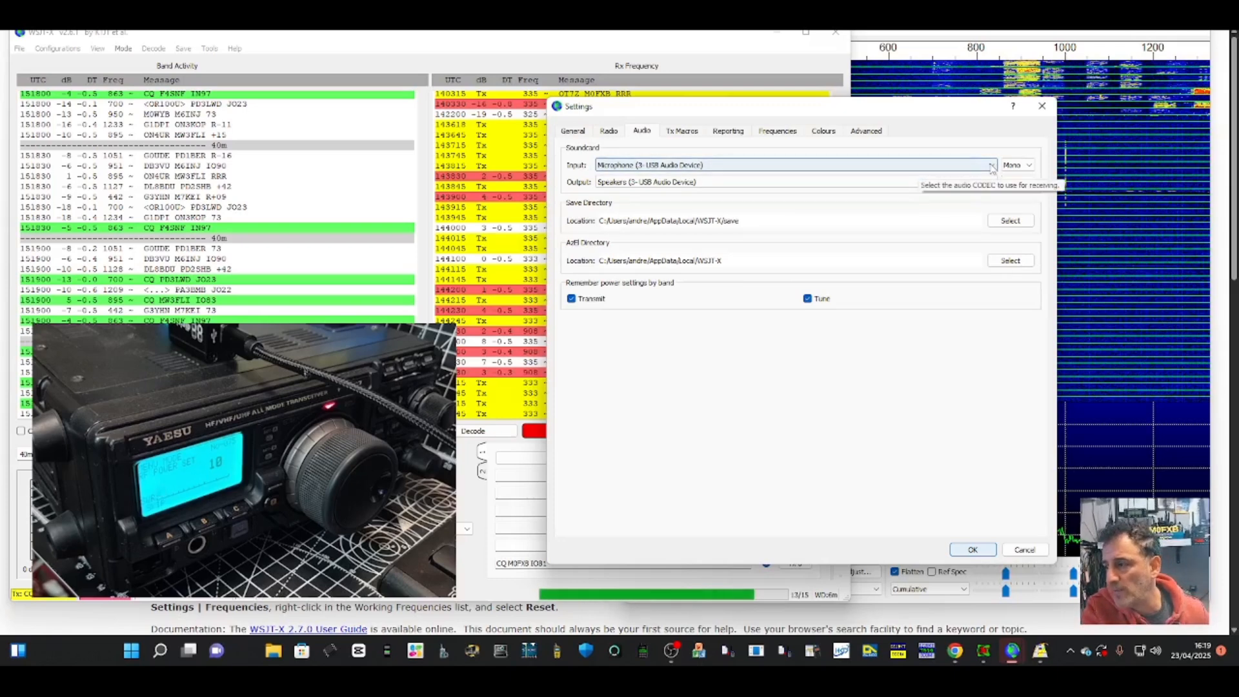
left_click(990, 165)
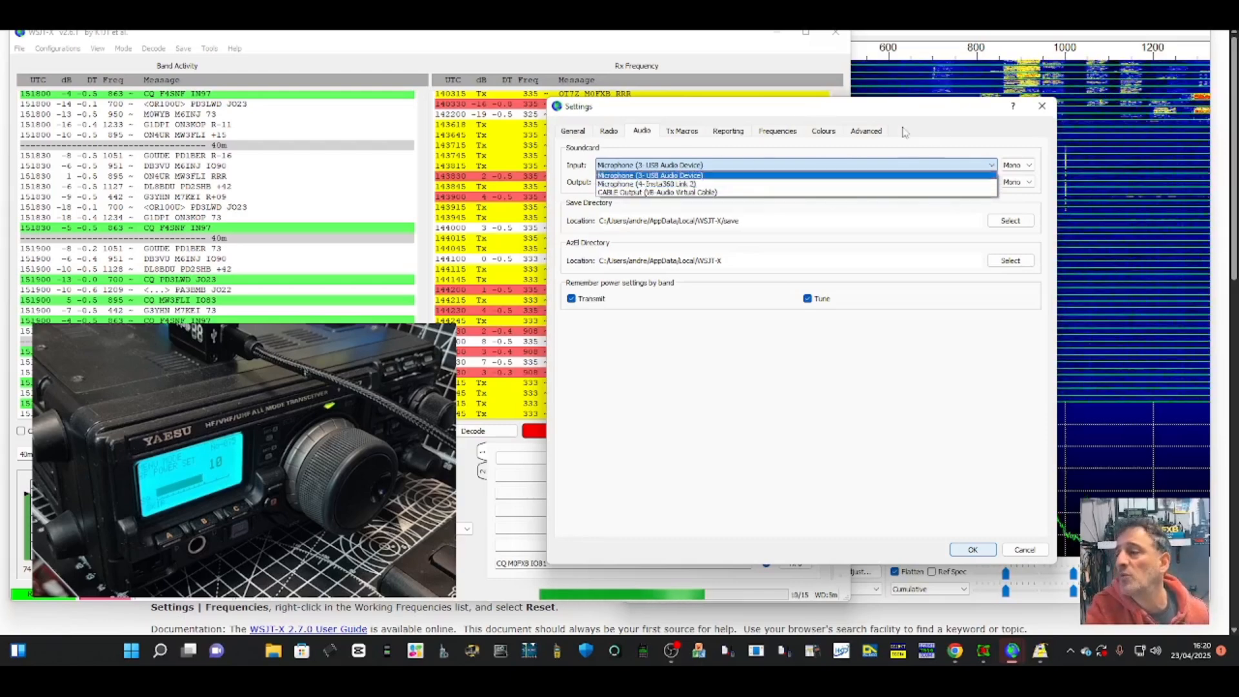
Tick 'Display distance in miles' on the General tab.
left_click(681, 131)
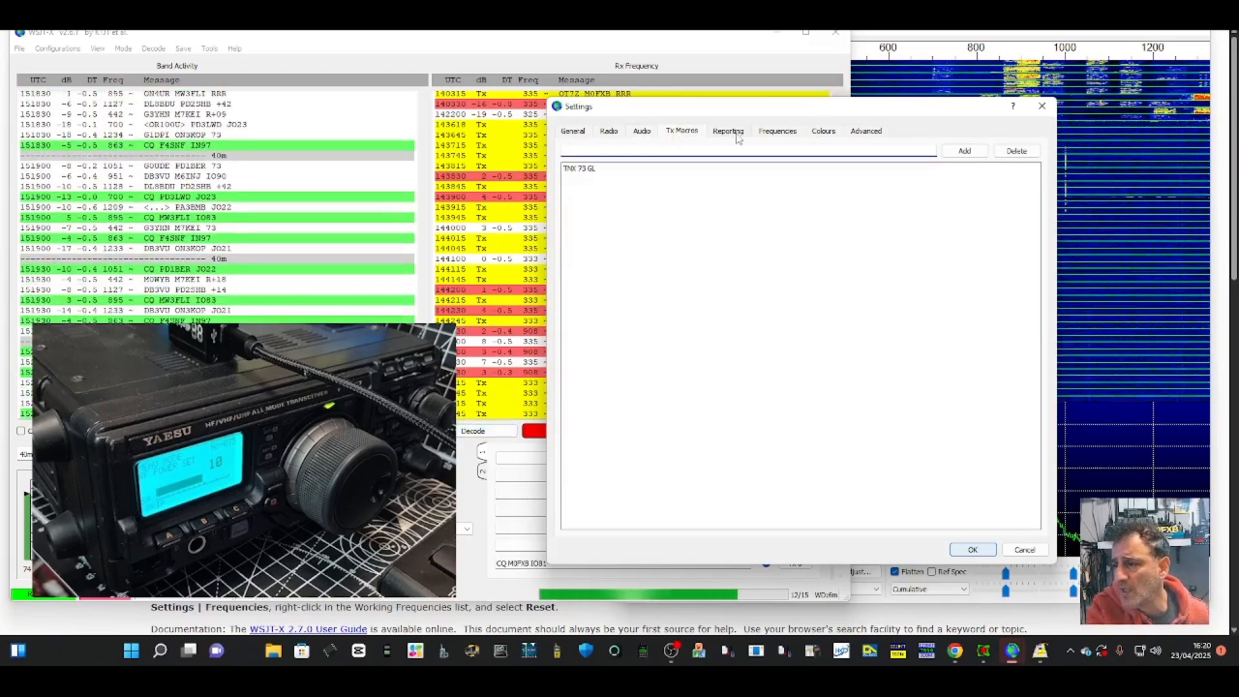
left_click(728, 130)
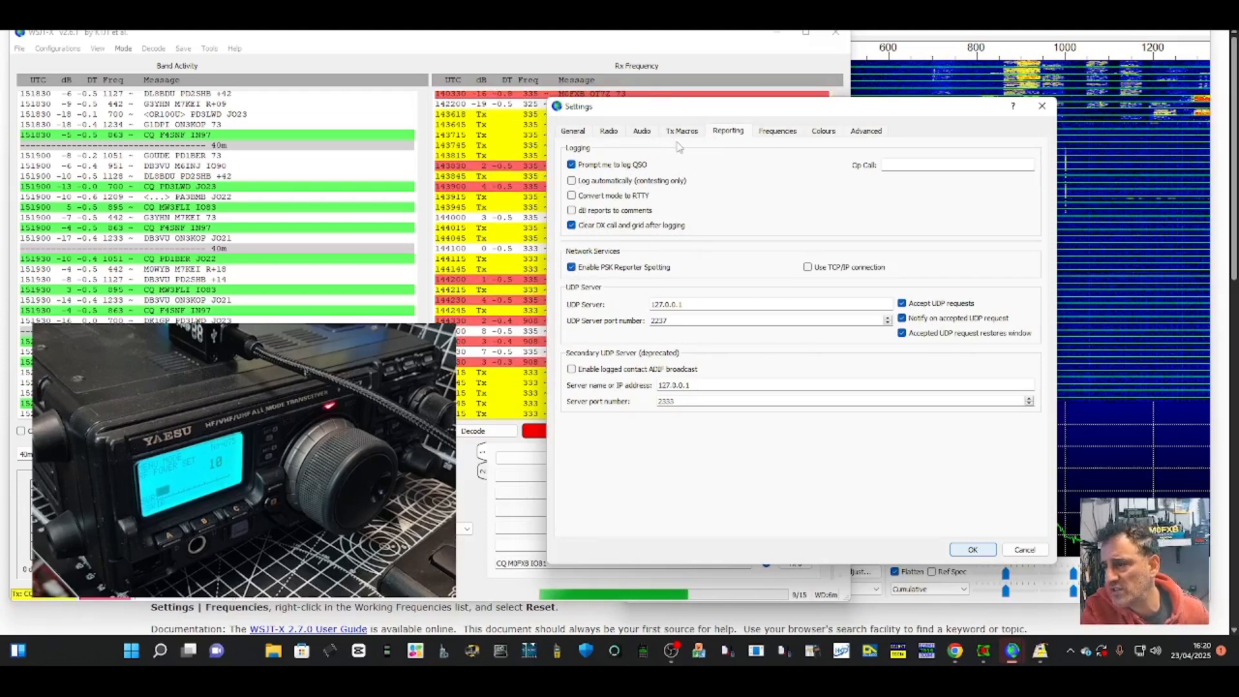
left_click(573, 130)
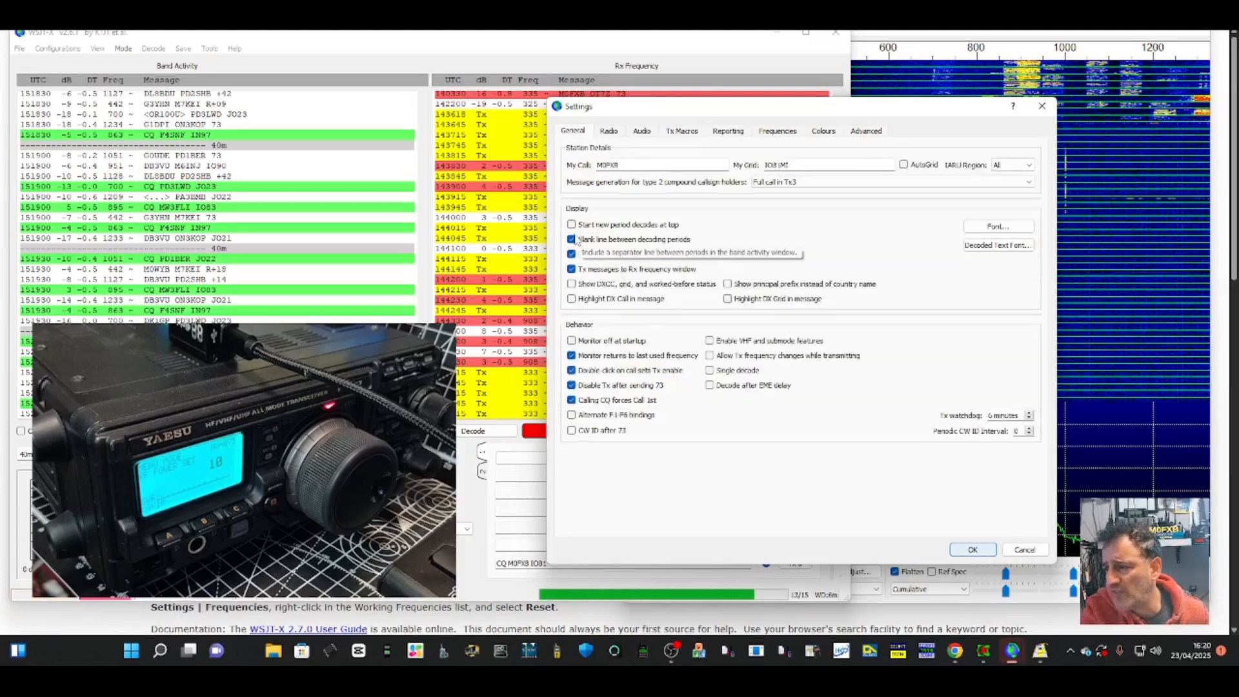
left_click(572, 254)
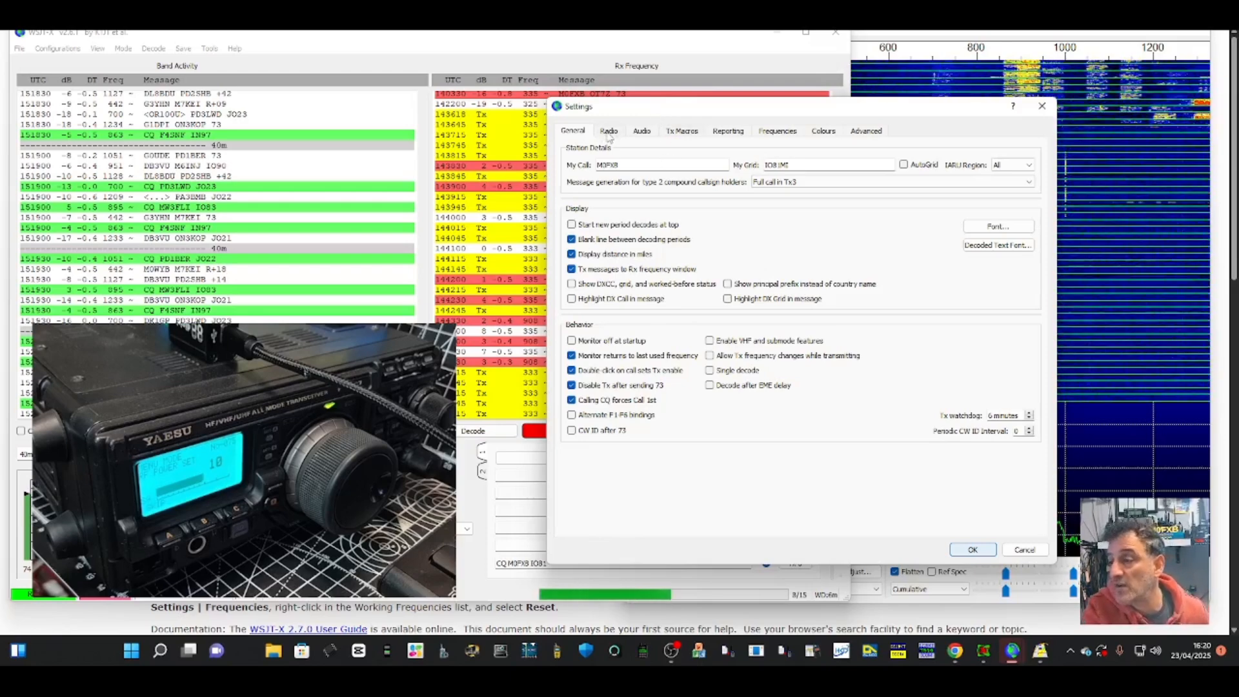
Review the Audio, Radio and Tx Macros tabs, showing the 'TNX 73 GL' macro.
left_click(642, 130)
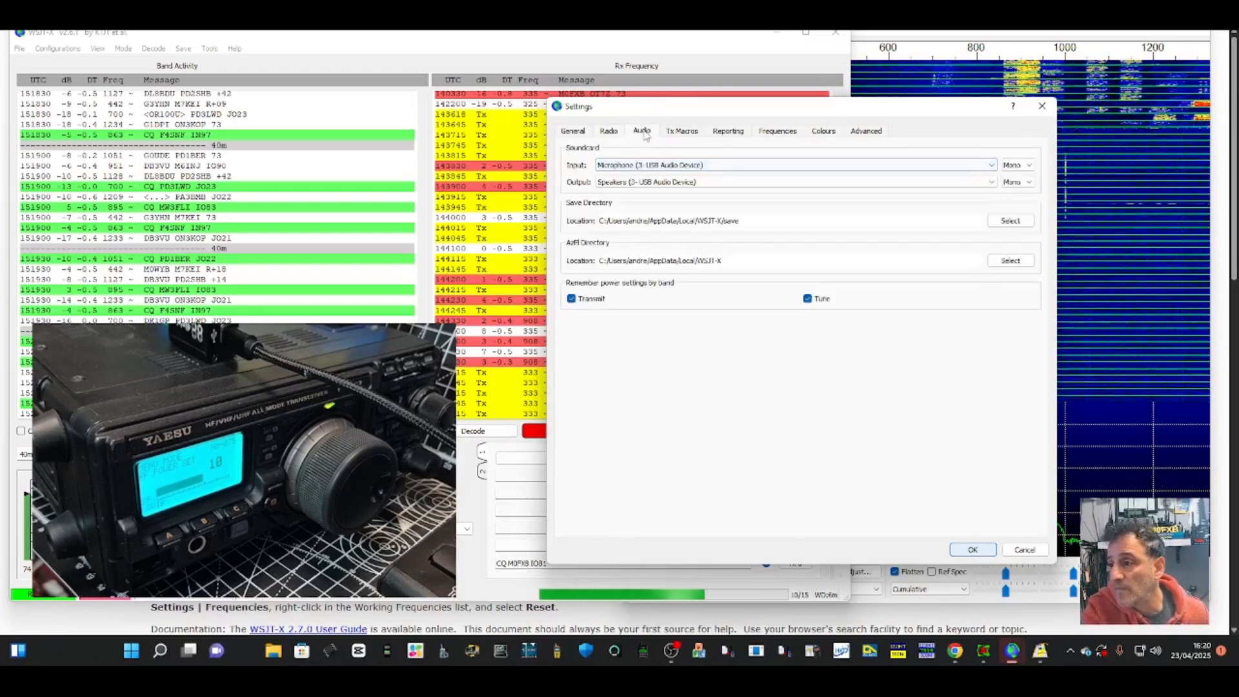
left_click(609, 130)
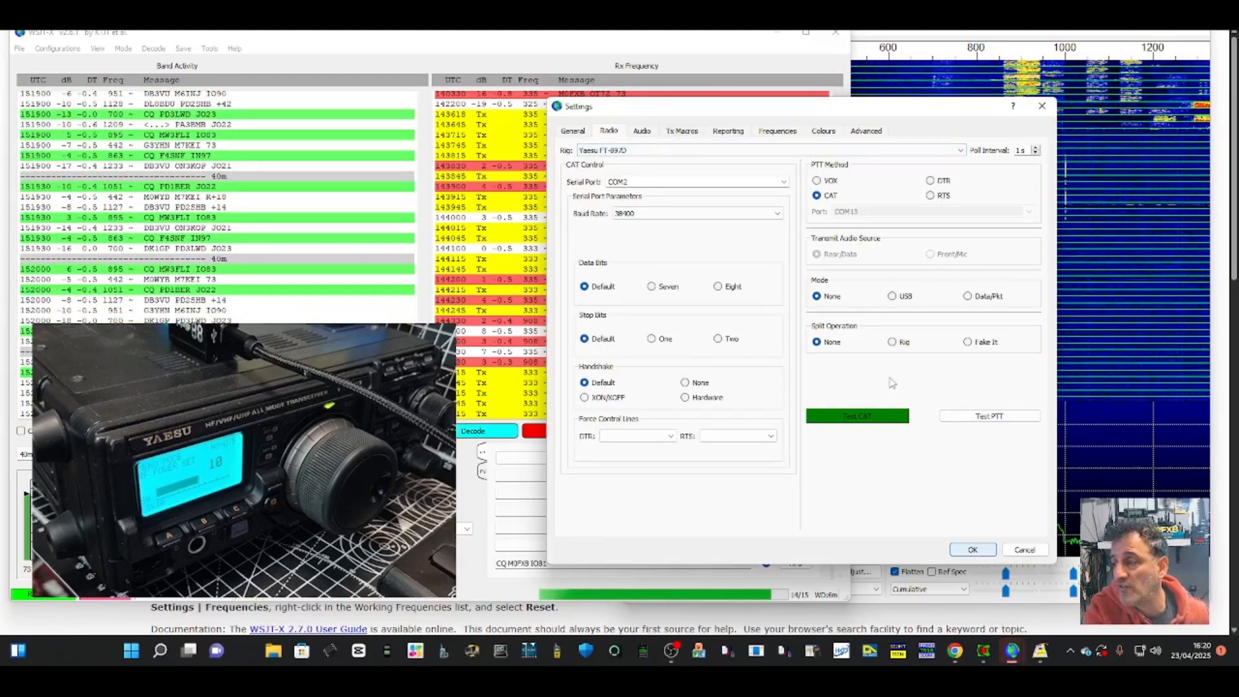
left_click(641, 131)
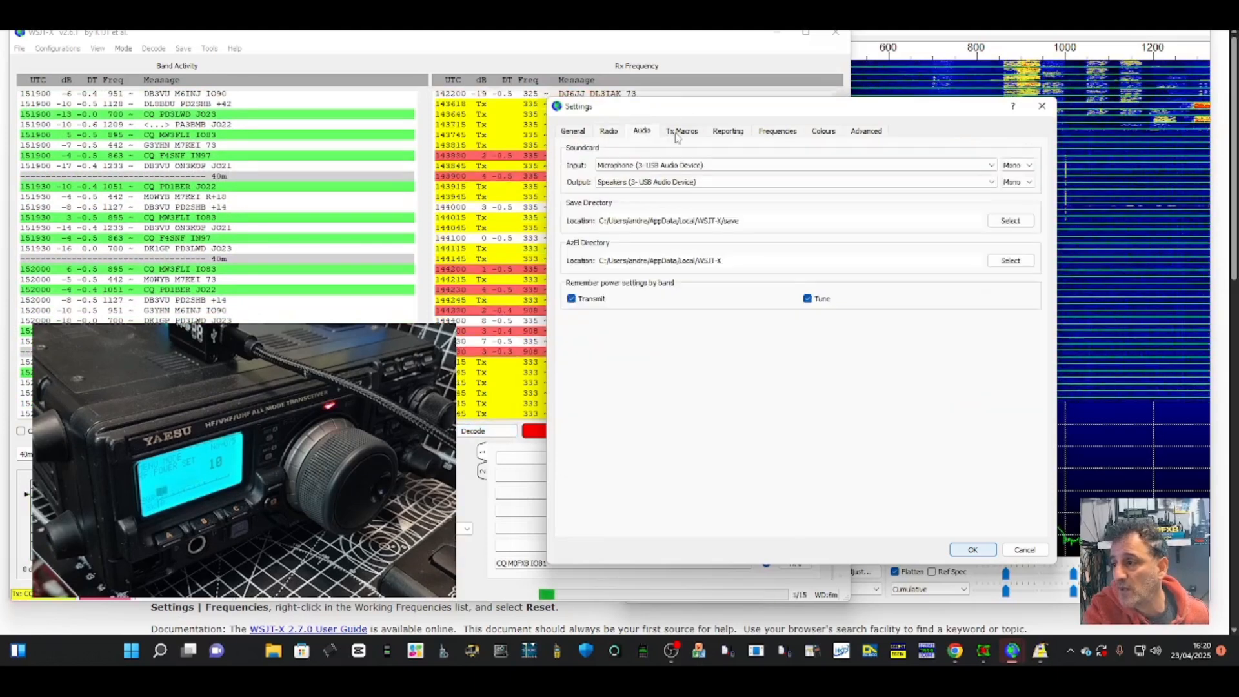
left_click(682, 130)
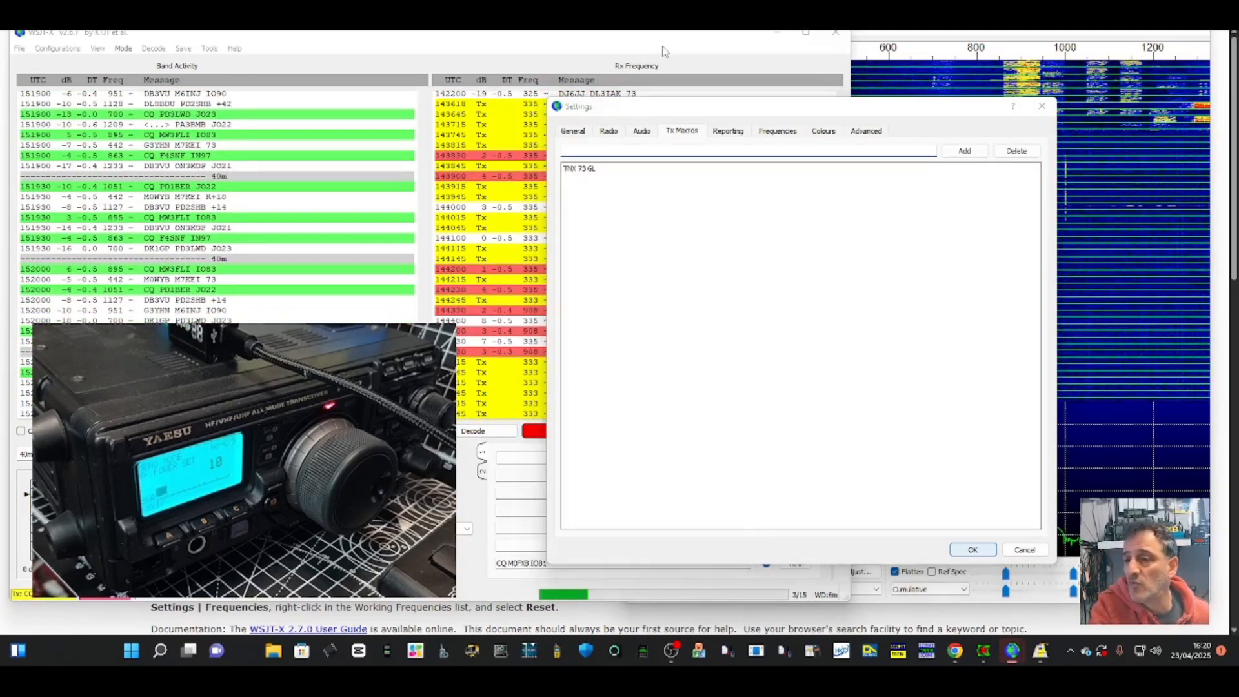
Close Settings and set the Rx & Tx offset near 600 Hz on the waterfall.
left_click(972, 549)
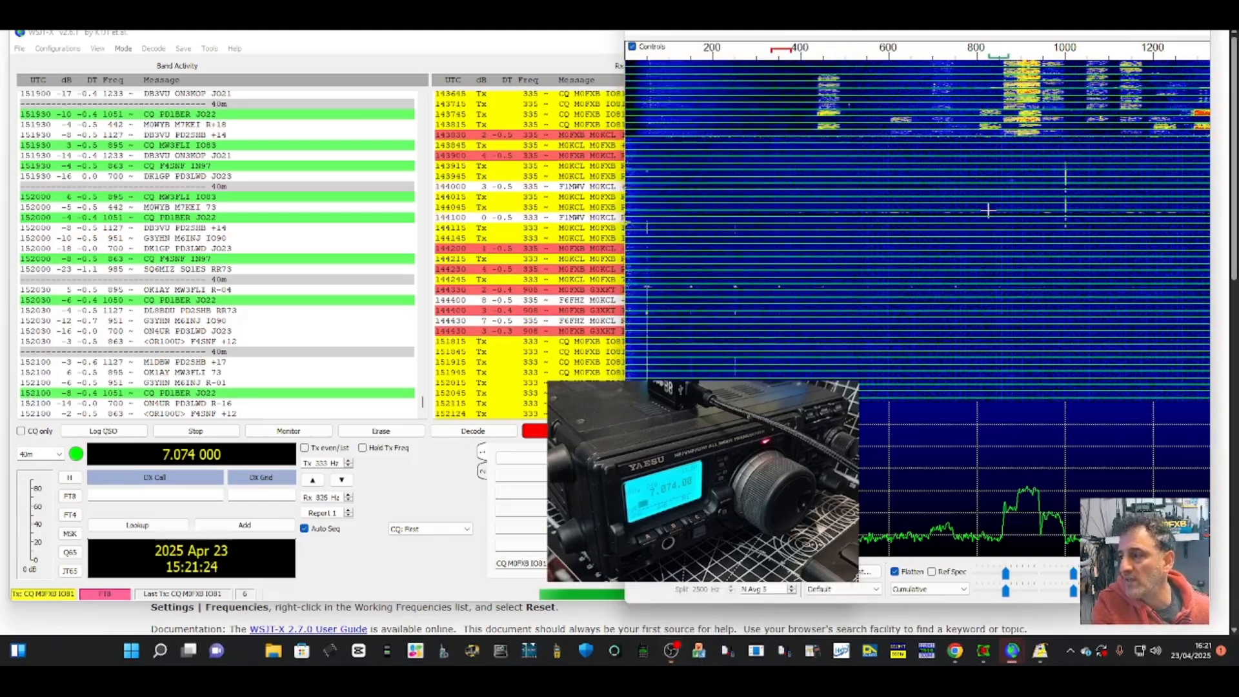
mouse_move(828, 100)
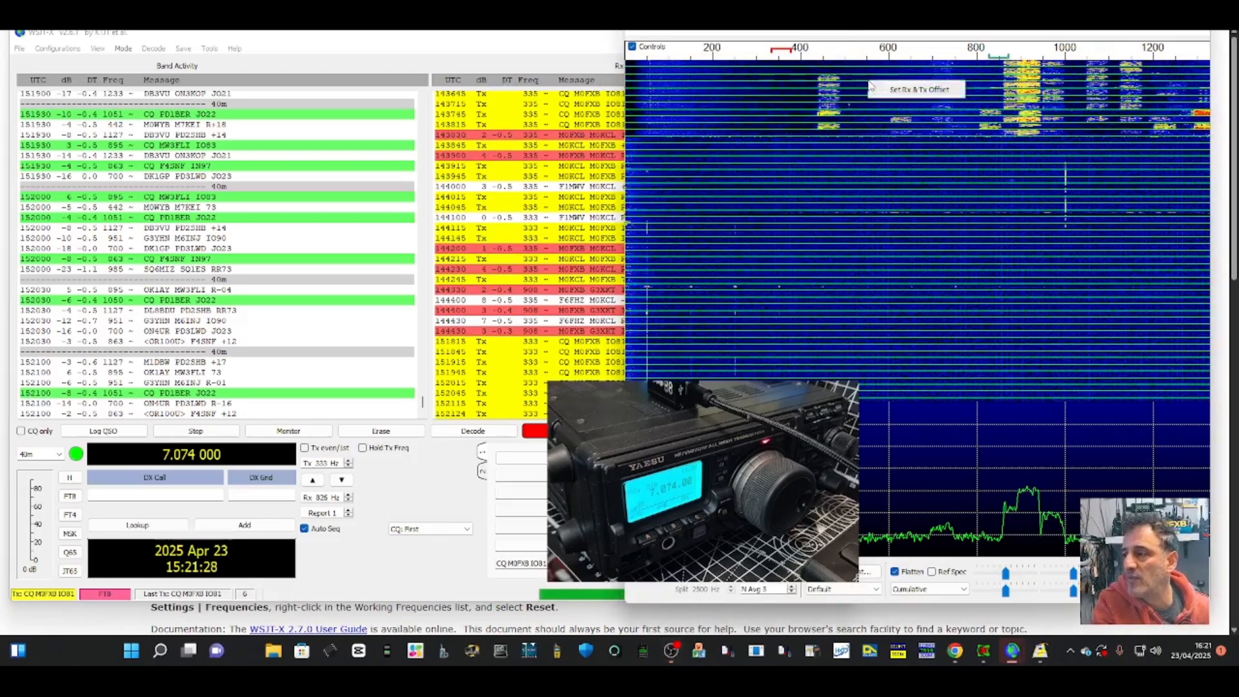
left_click(288, 431)
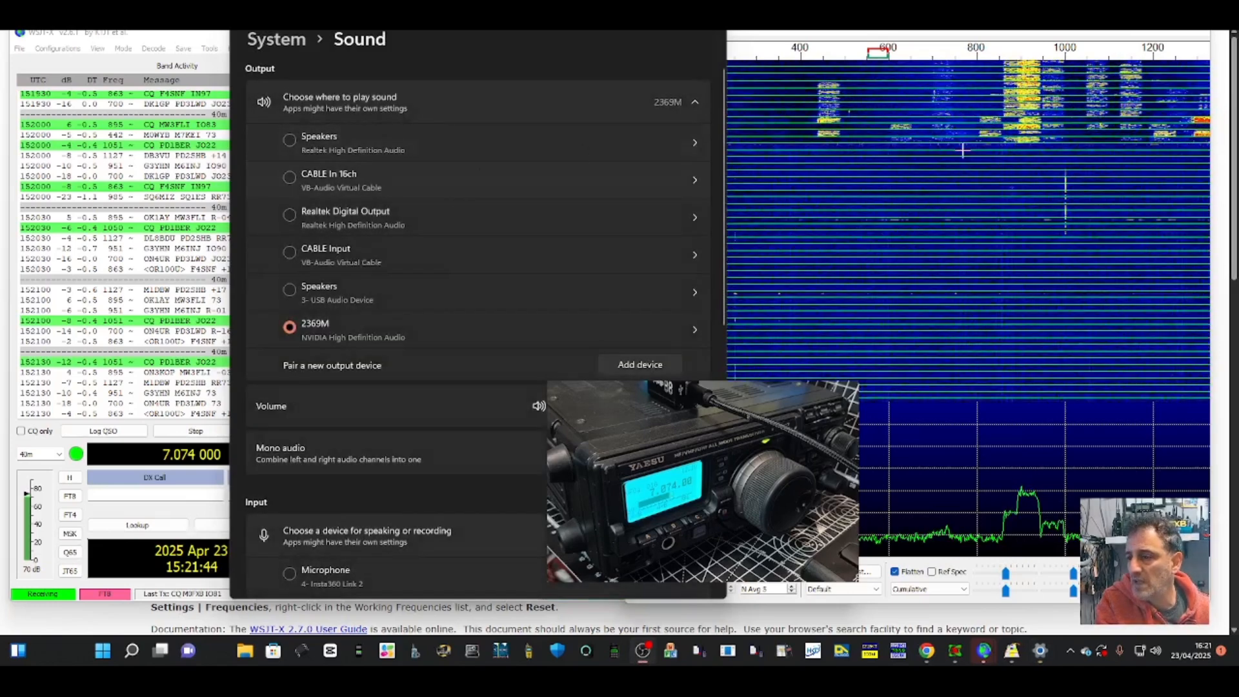
Scroll to Input and confirm the USB Audio Device microphone at volume 37.
scroll("down", 3)
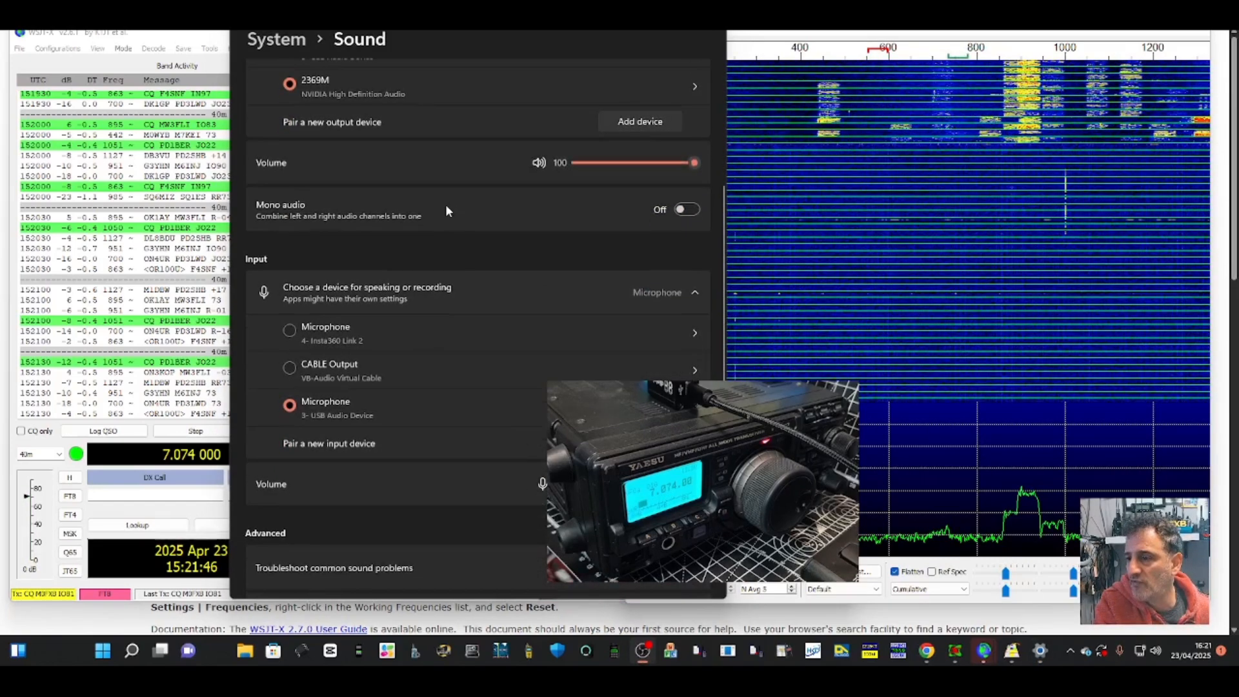
scroll("down", 3)
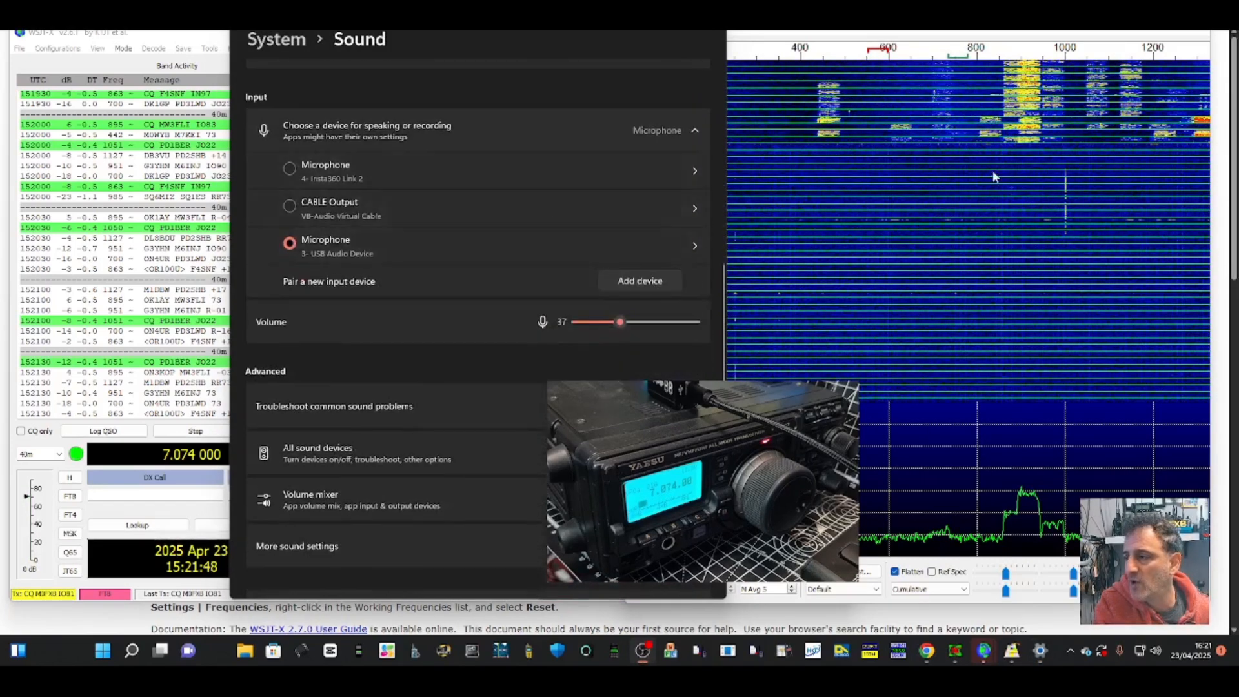
mouse_move(412, 361)
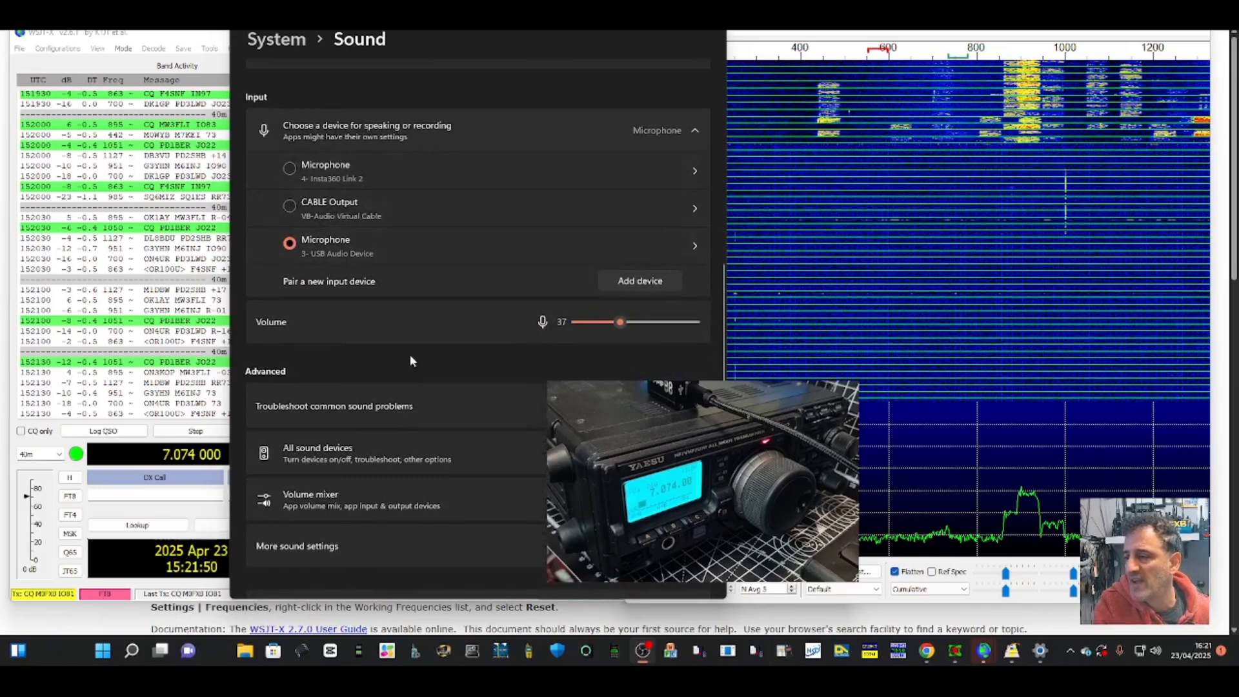
mouse_move(939, 197)
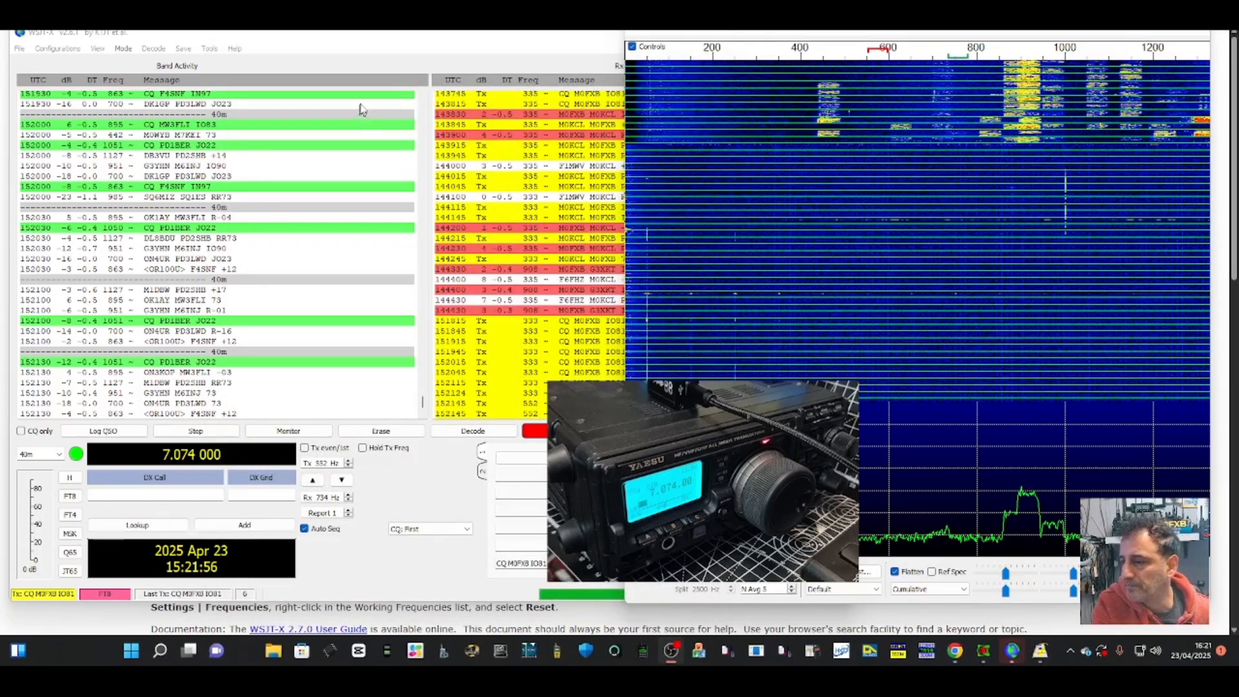
Launch GridTracker2 to map 40 m FT8 spots from WSJT-X decodes.
left_click(289, 431)
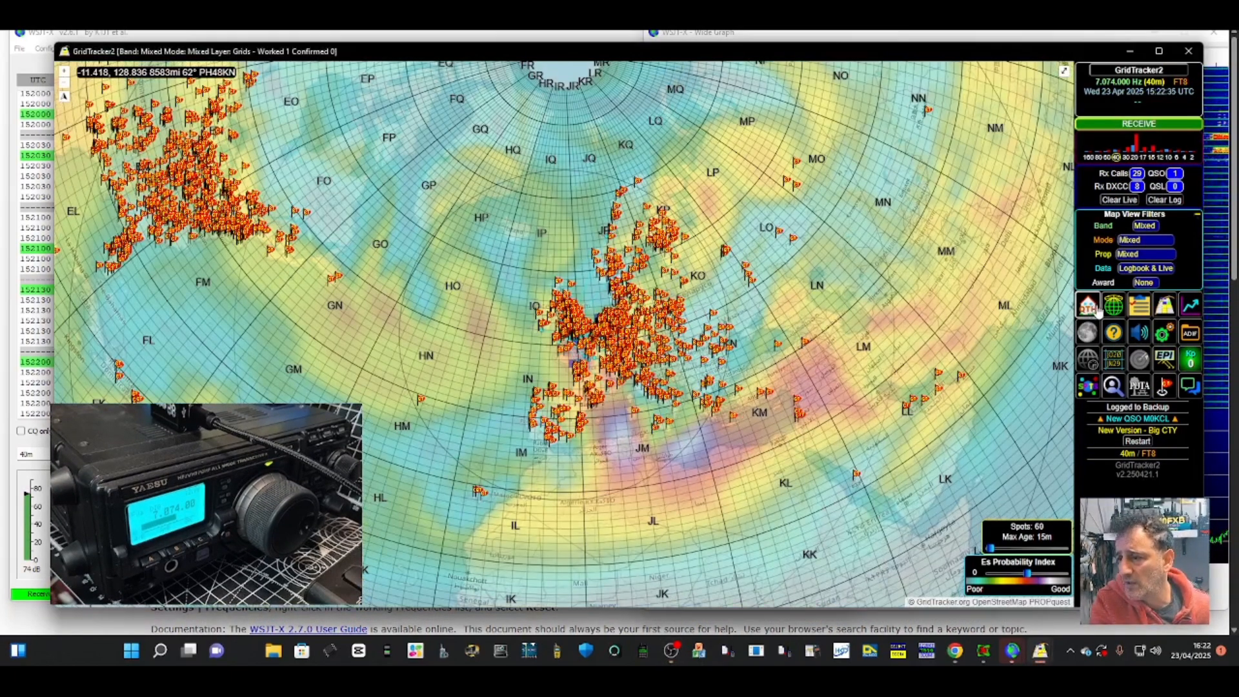
left_click(1113, 304)
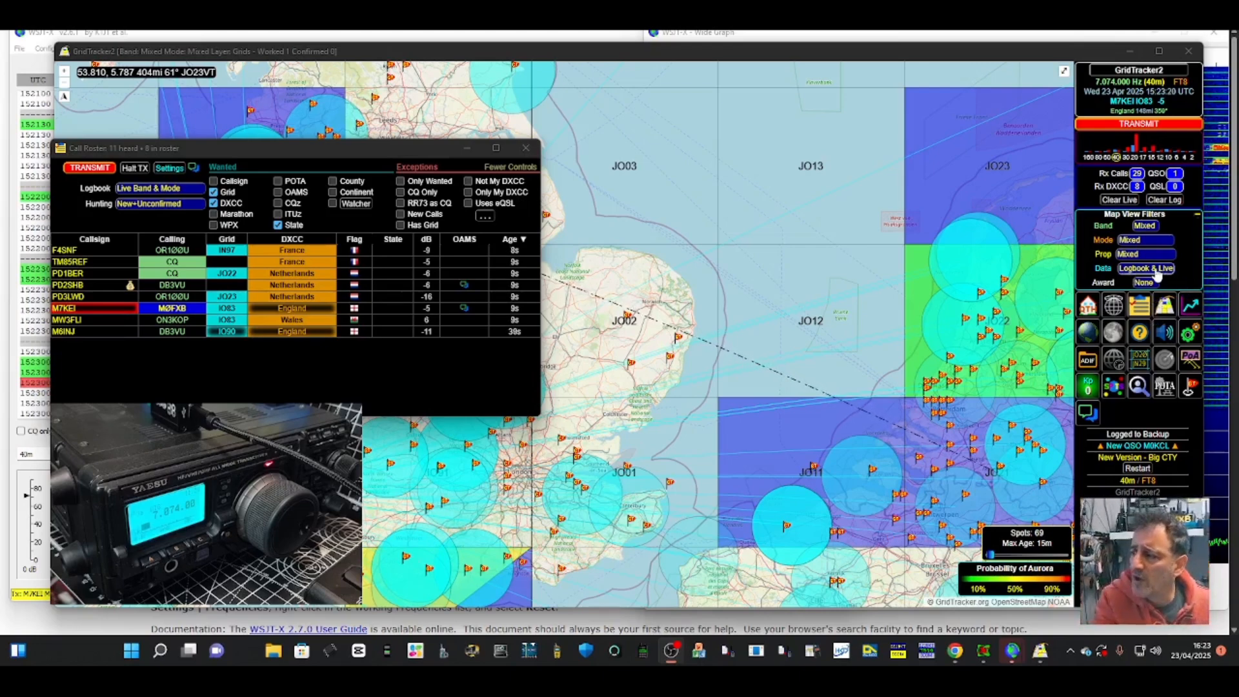
left_click(525, 148)
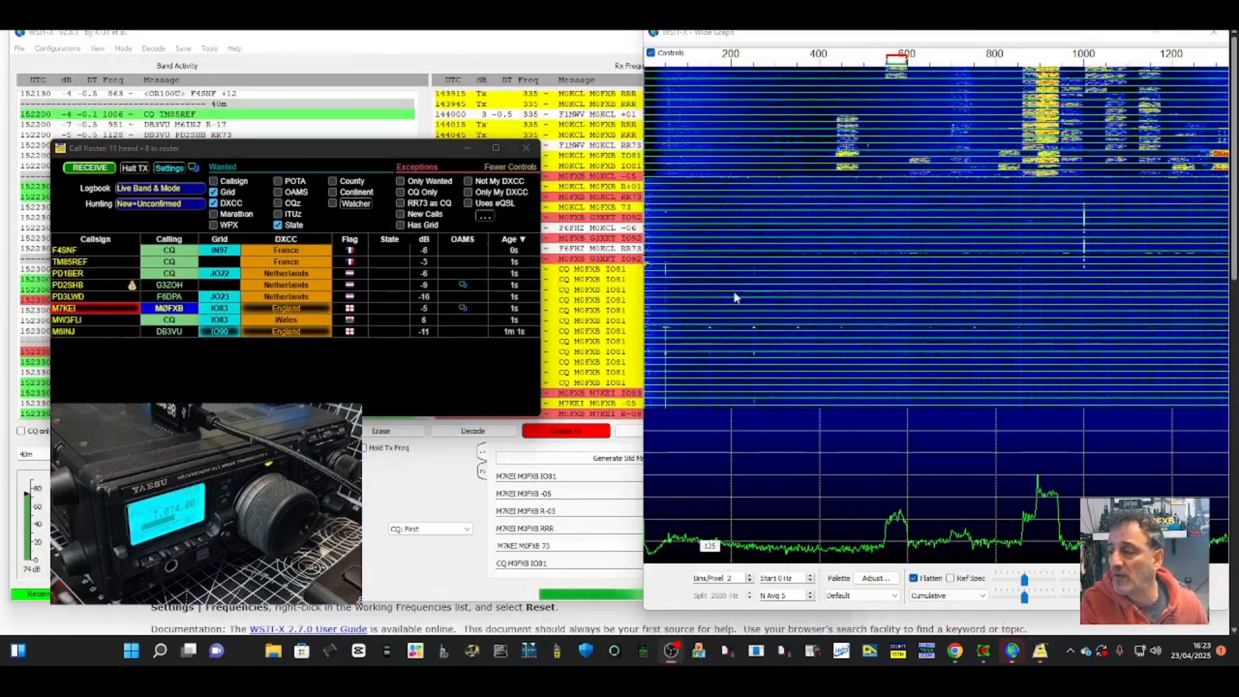
Complete the M7KEI FT8 contact on 40m through RR73/73 until the Log QSO dialog appears.
left_click(89, 167)
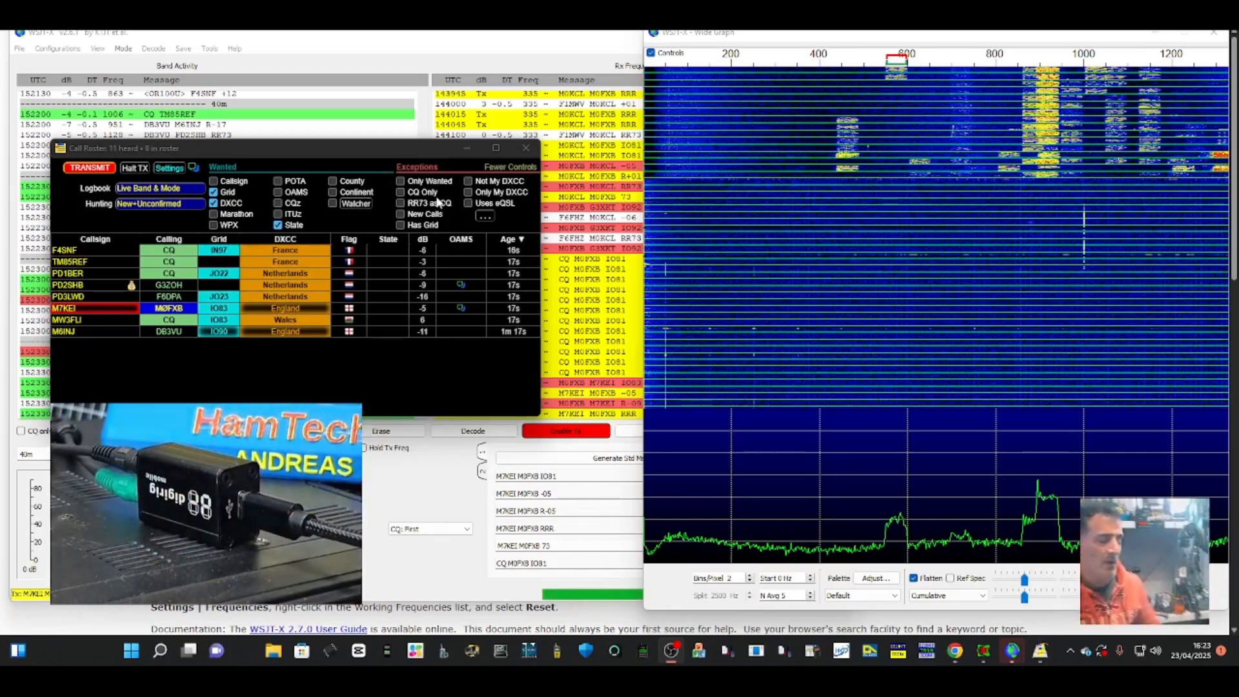
left_click(89, 168)
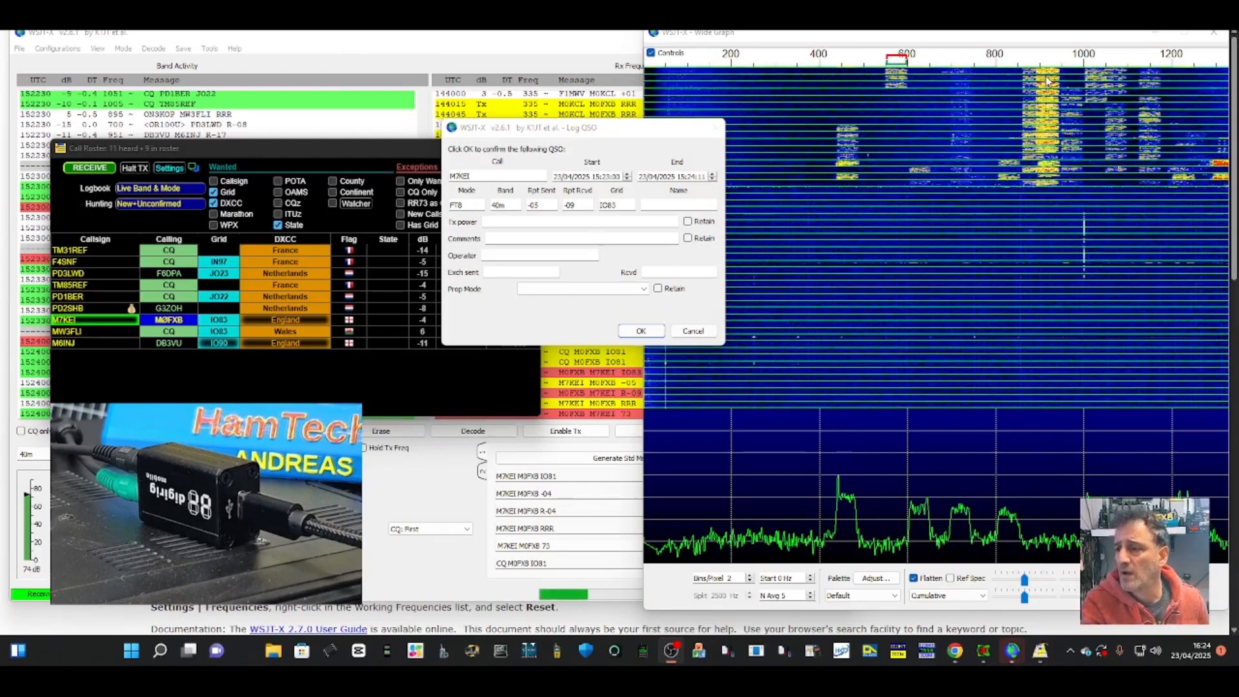
Confirm the M7KEI log entry with OK and re-enable transmitting on the CQ message.
left_click(641, 330)
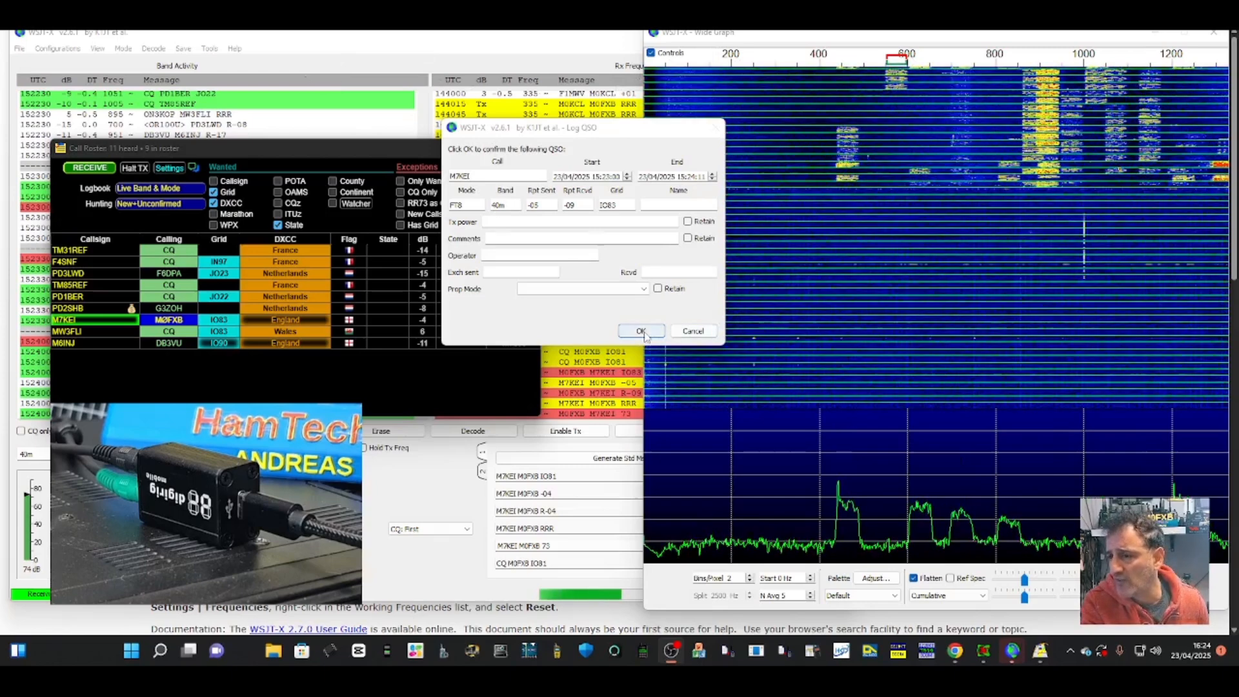
left_click(642, 330)
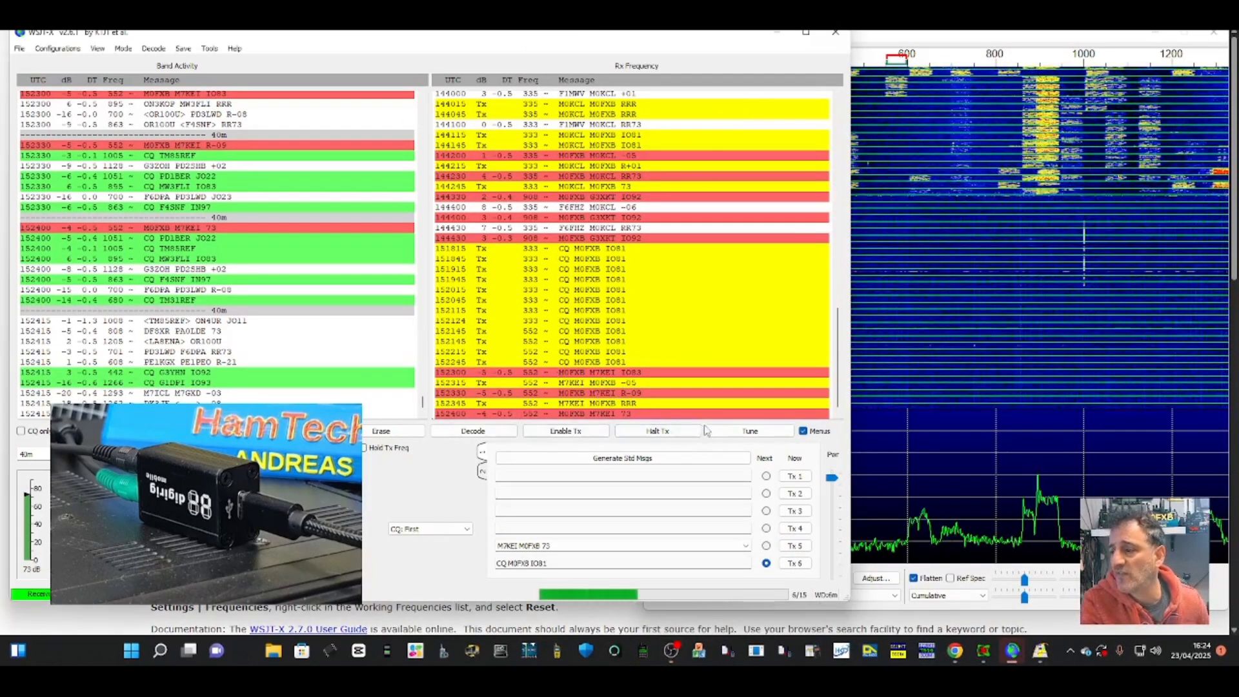
left_click(565, 432)
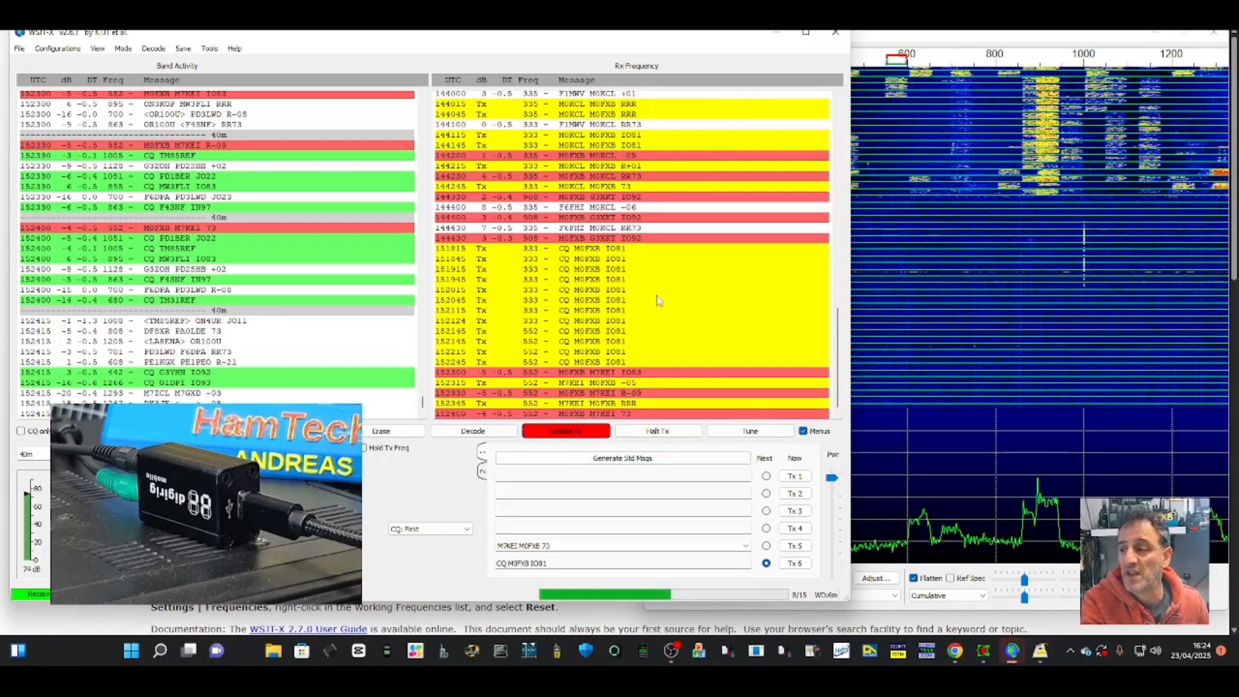